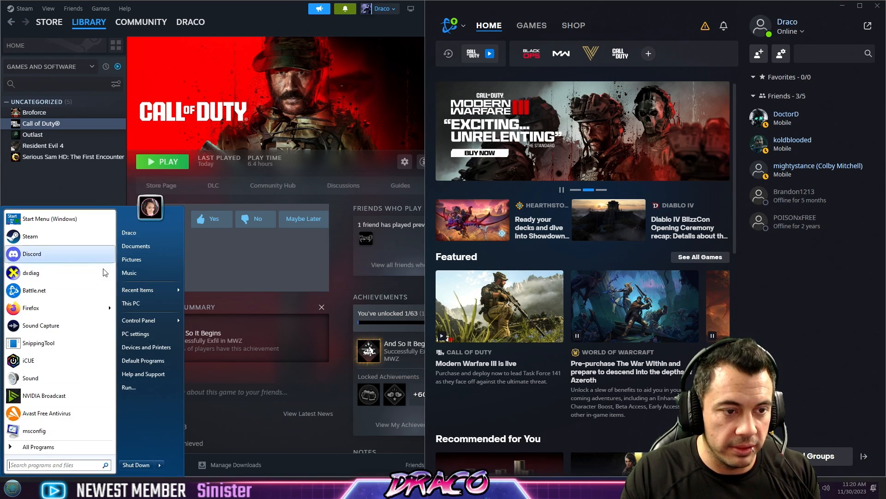
# Search 'update', check Windows Update shows 'You're up to date', then close Settings.
pyautogui.write('update')
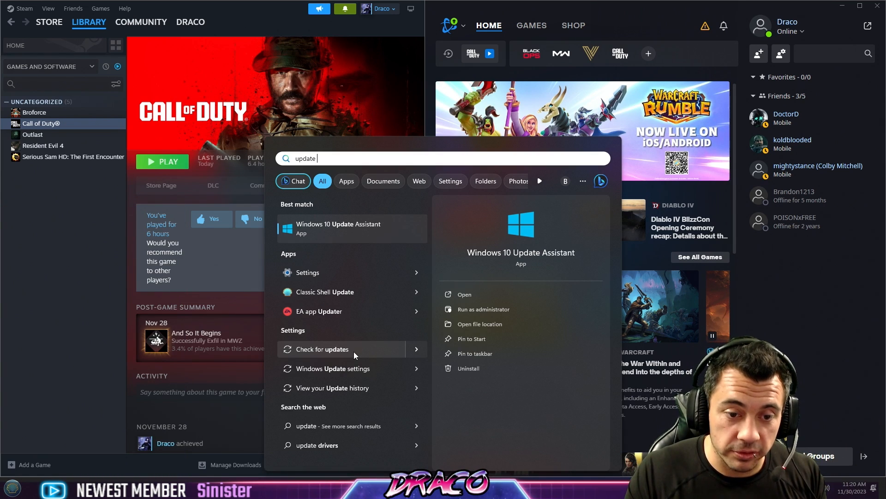
pyautogui.click(322, 349)
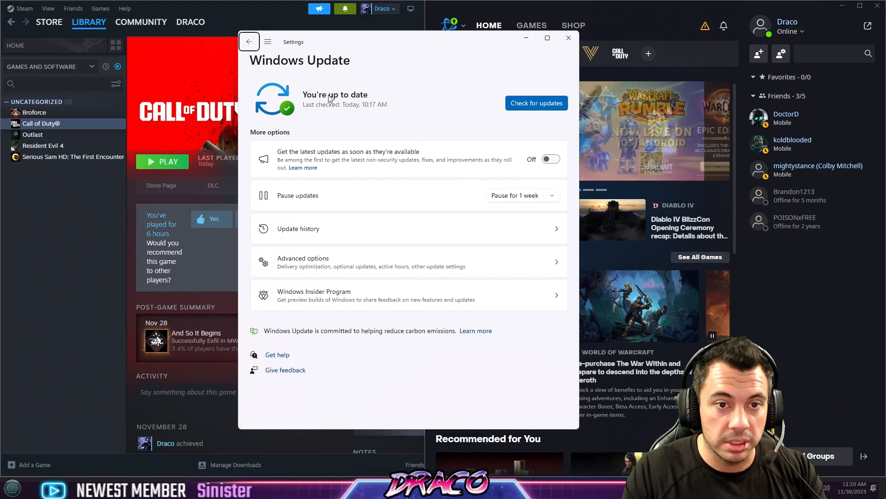
pyautogui.click(569, 38)
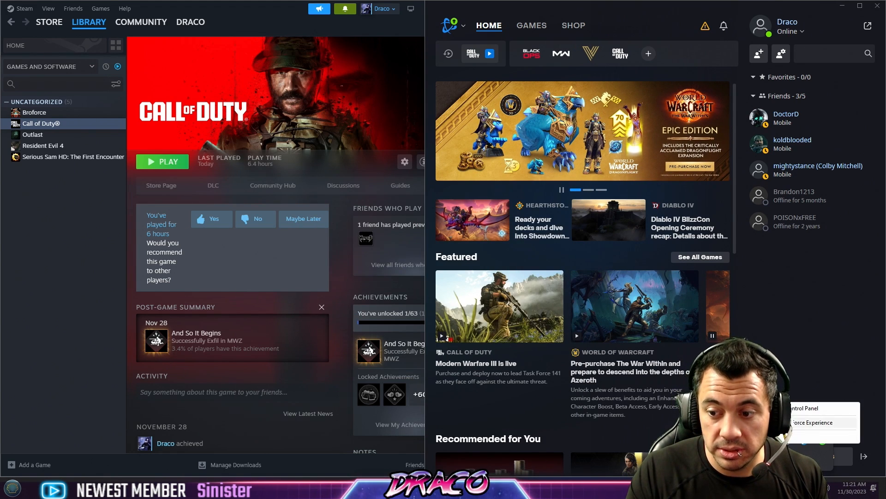
# Confirm GeForce Experience shows Game Ready driver 546.17 installed, then close it.
pyautogui.click(812, 422)
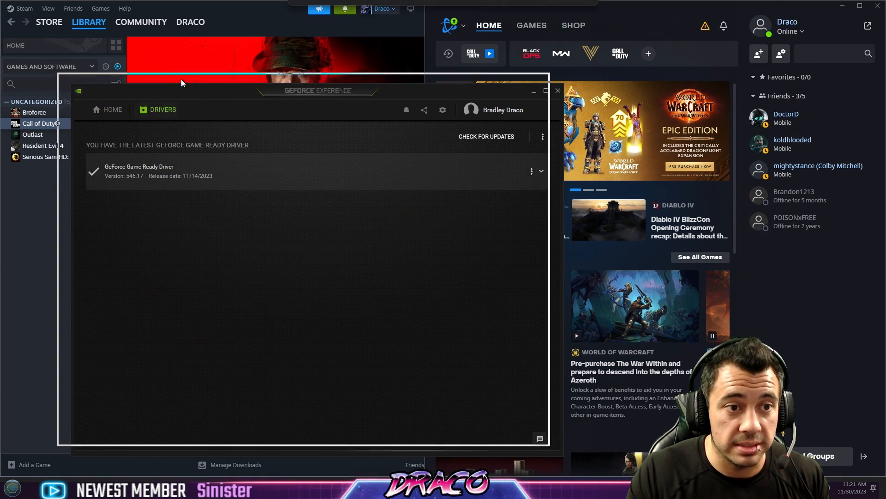
pyautogui.click(486, 136)
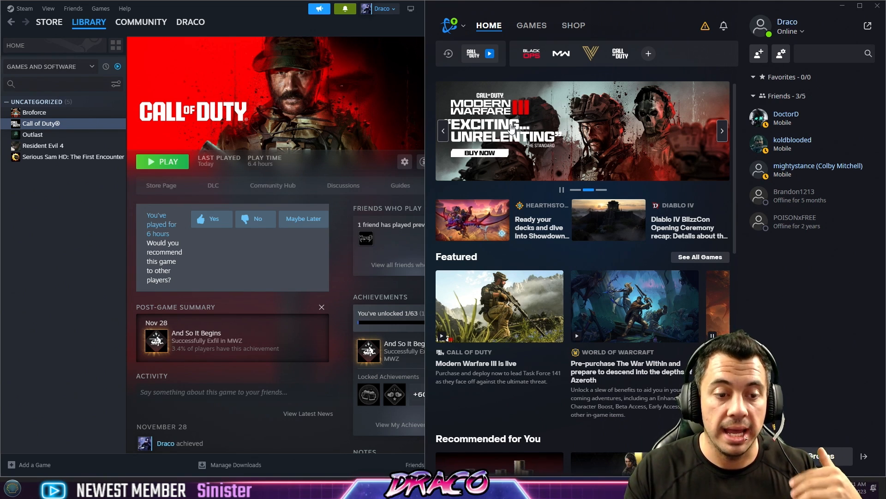
pyautogui.moveTo(505, 121)
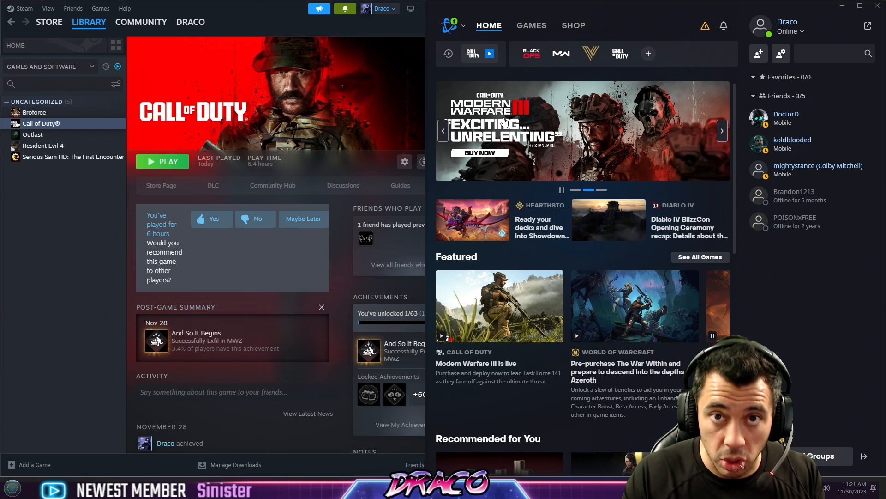
# View the RTX 3080's properties in Device Manager to confirm it's working properly.
pyautogui.click(10, 485)
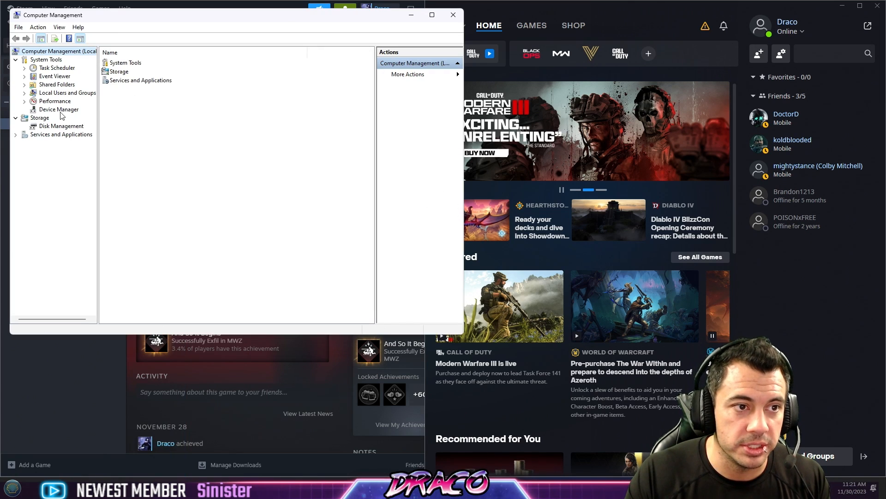
pyautogui.click(58, 110)
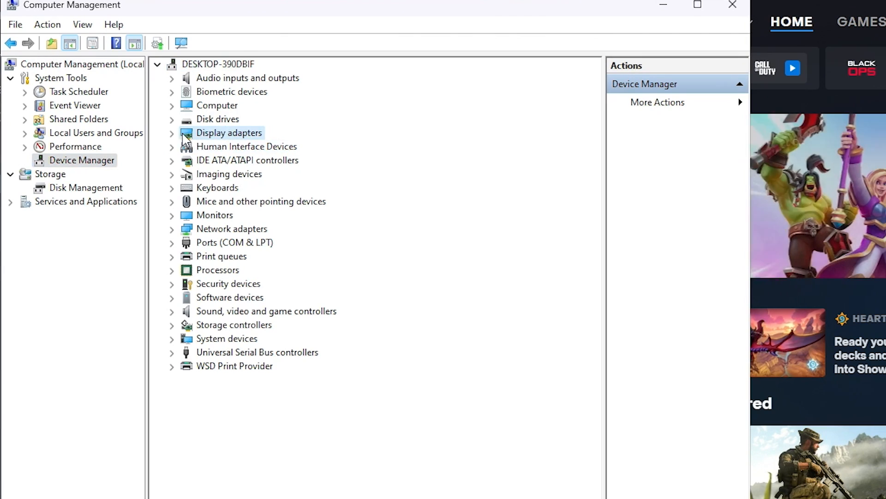
pyautogui.rightClick(252, 146)
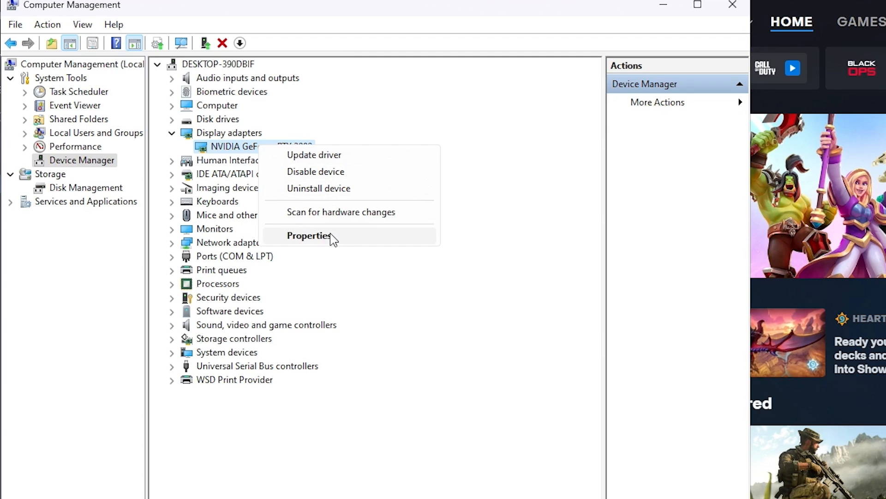
pyautogui.click(309, 235)
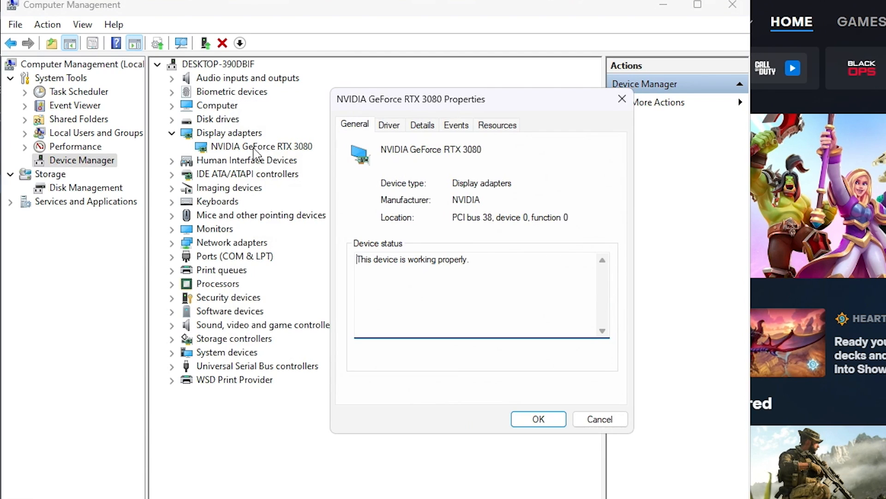
pyautogui.moveTo(301, 155)
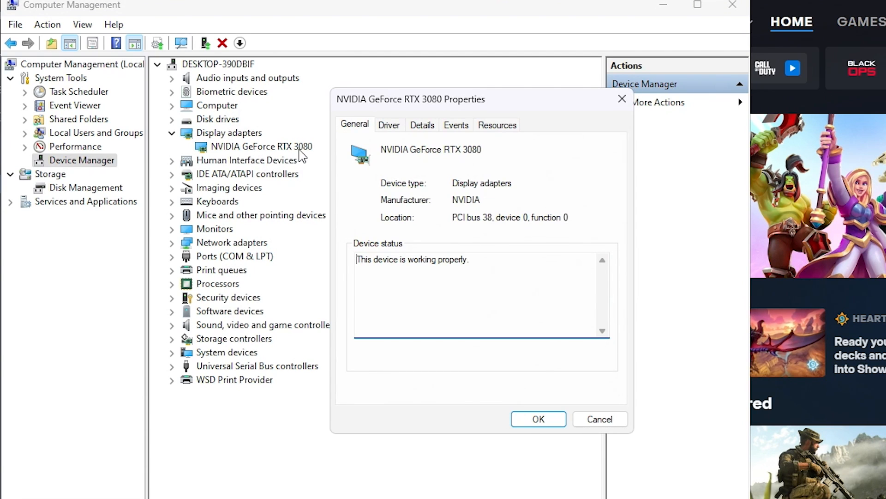
pyautogui.click(389, 124)
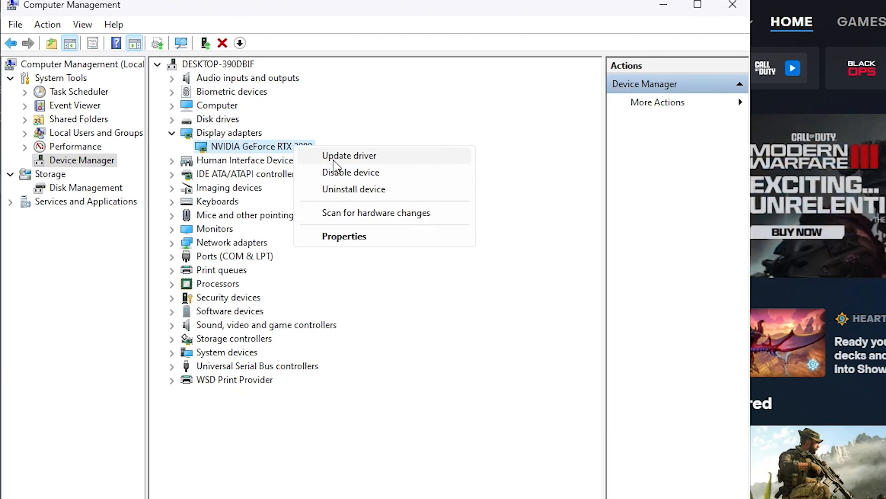
pyautogui.moveTo(354, 196)
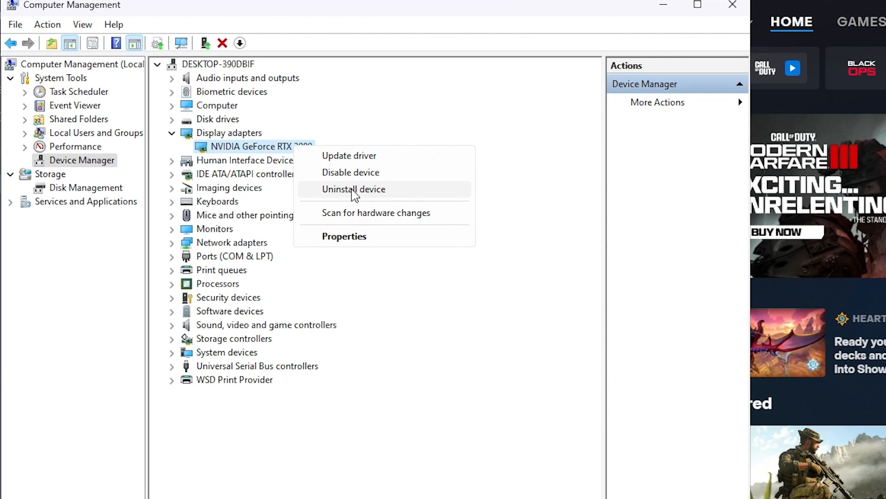
# Start uninstalling the RTX 3080 with 'Attempt to remove the driver' ticked.
pyautogui.click(354, 189)
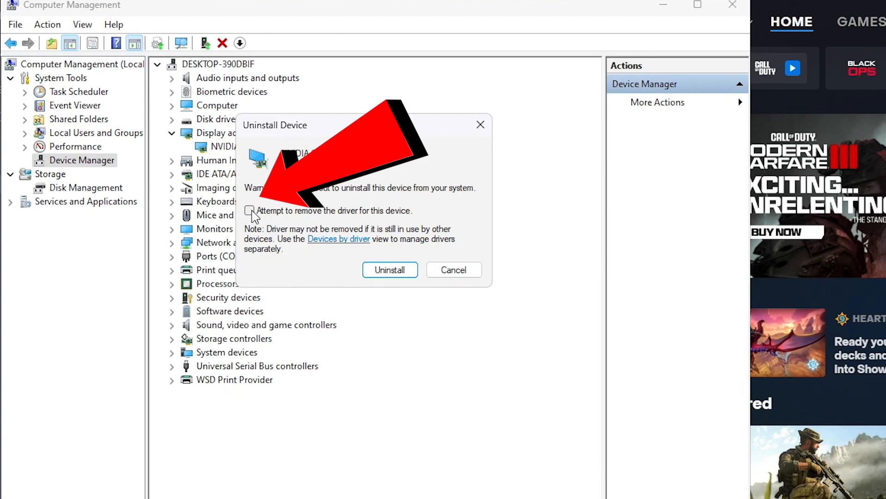
pyautogui.click(249, 210)
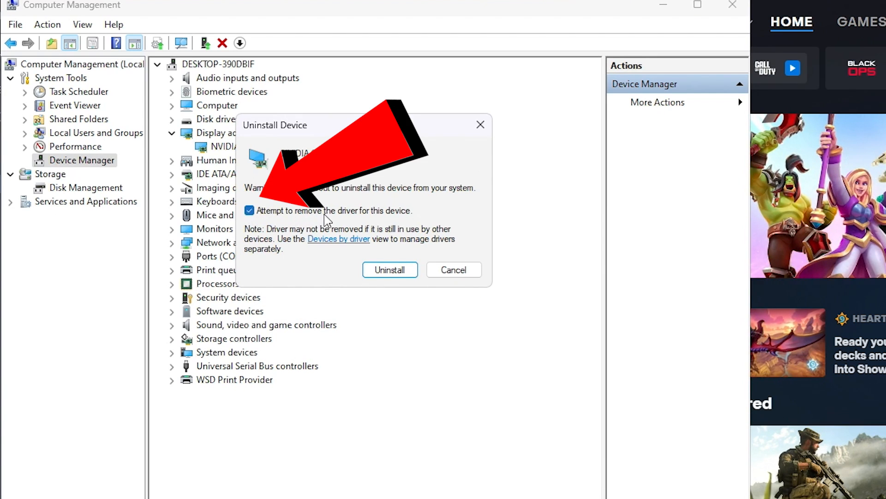
pyautogui.moveTo(332, 218)
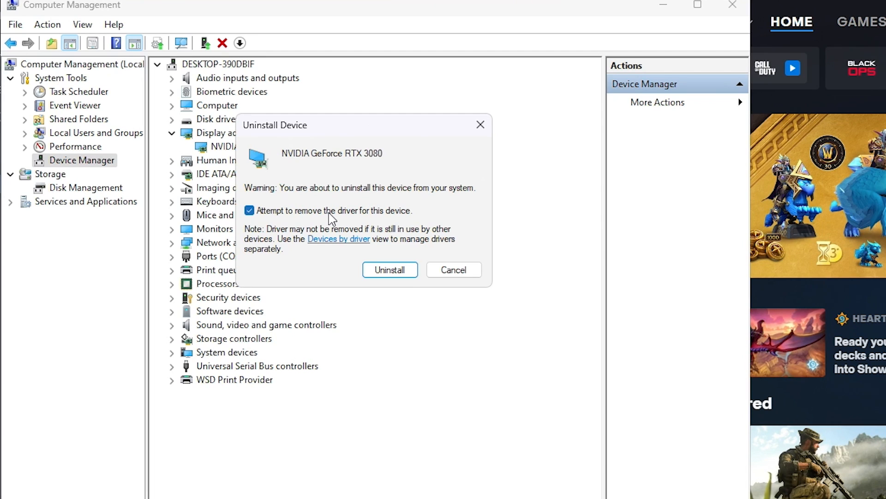
pyautogui.moveTo(427, 188)
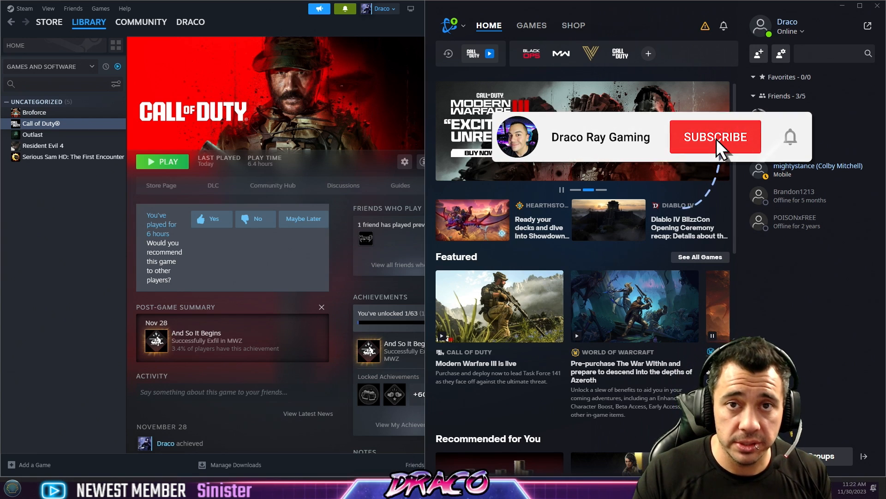
# Search NVIDIA's driver page for GeForce RTX 3080 drivers on Windows 11.
pyautogui.click(715, 137)
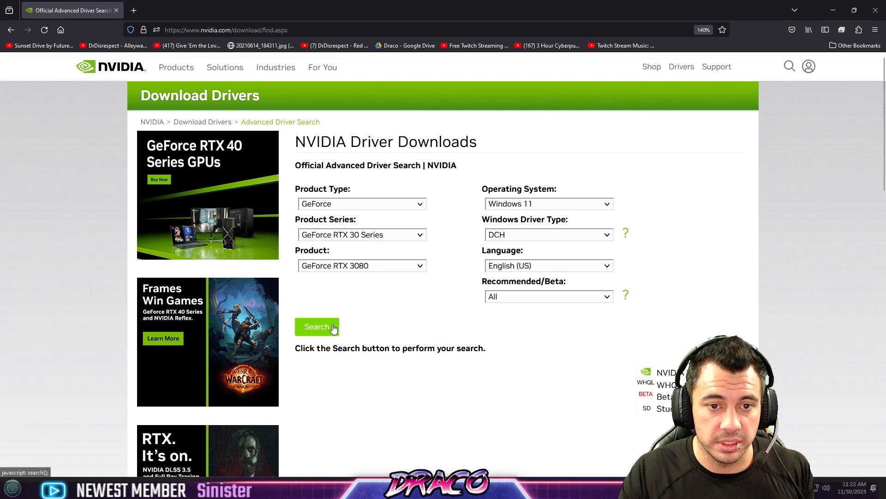
pyautogui.click(317, 327)
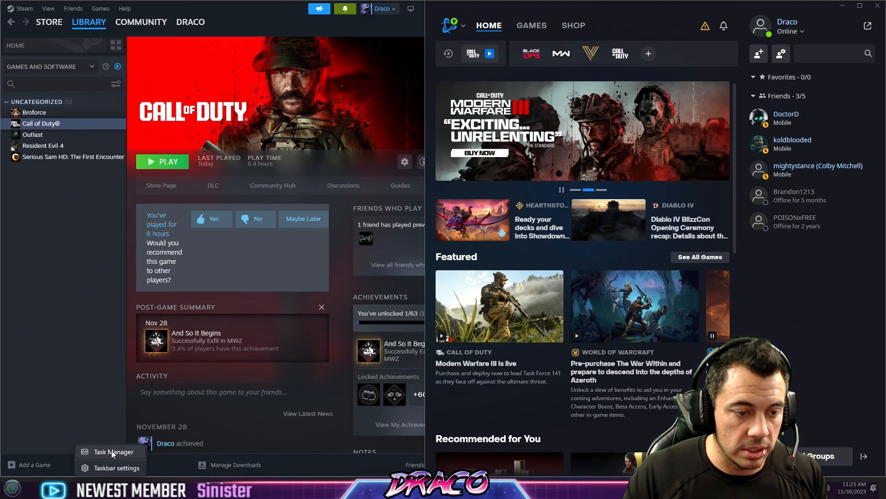
# Open Task Manager, then launch msconfig and view its Services tab.
pyautogui.click(113, 451)
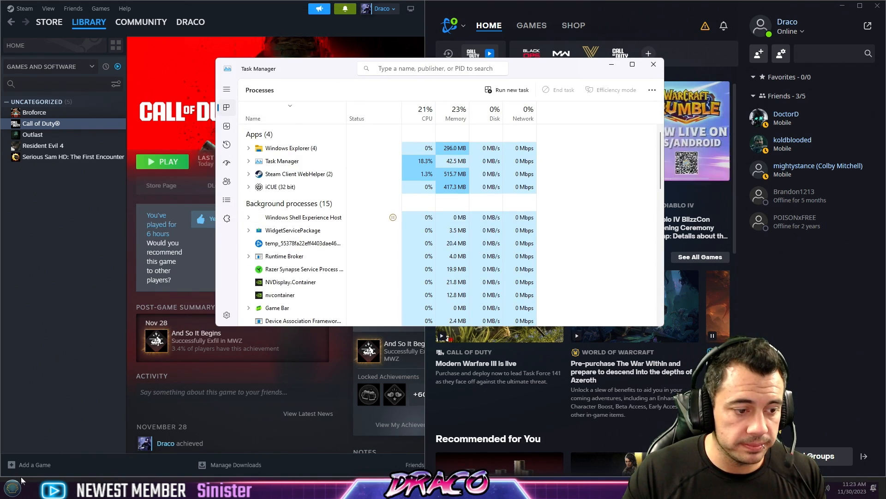
pyautogui.click(11, 486)
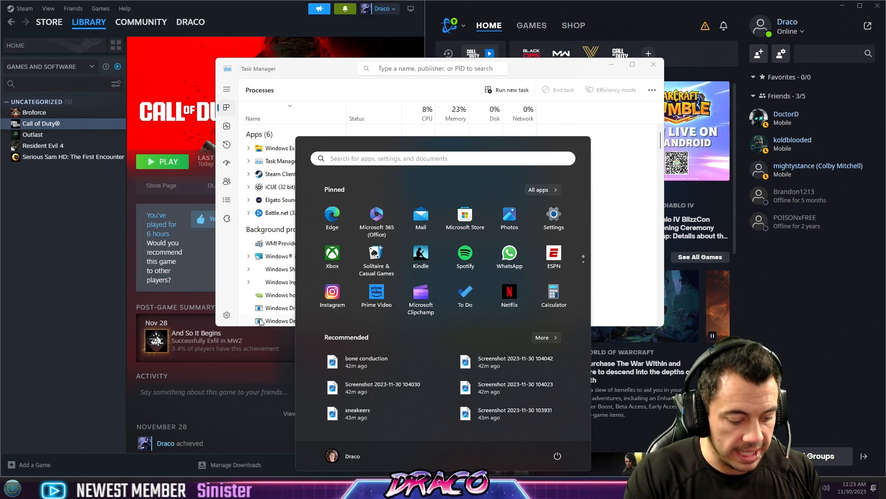
pyautogui.write('msconfig')
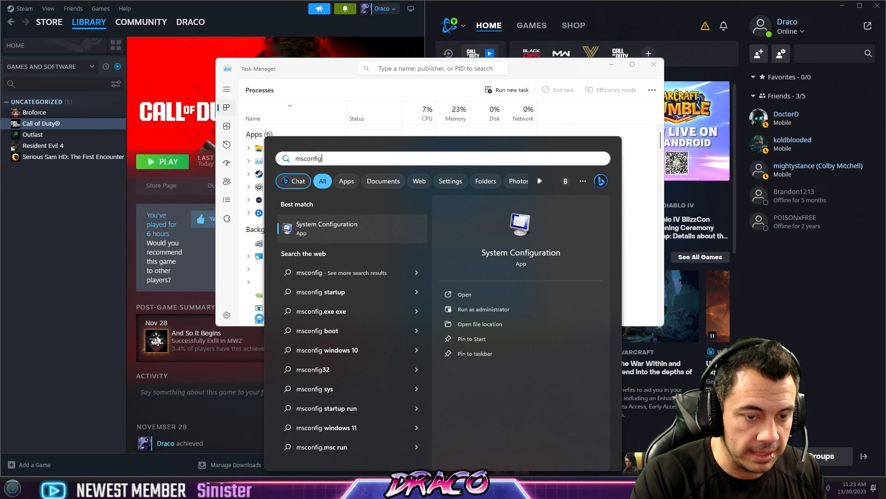
pyautogui.click(325, 227)
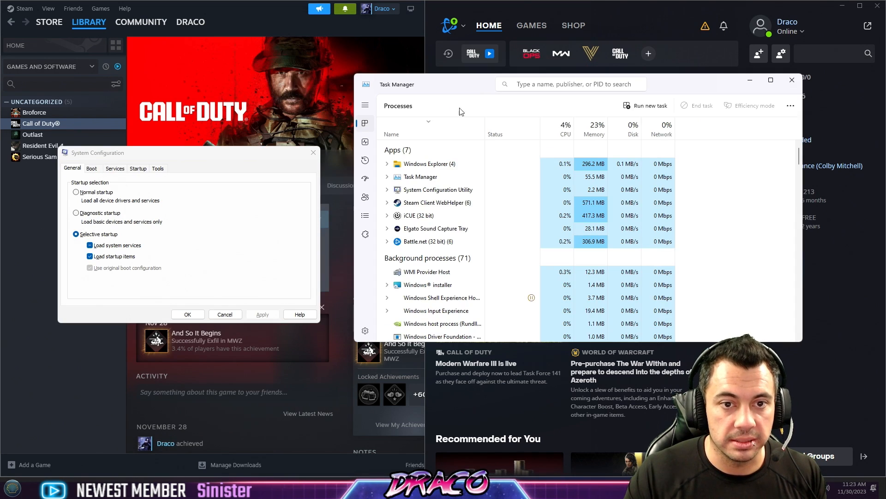
pyautogui.click(115, 168)
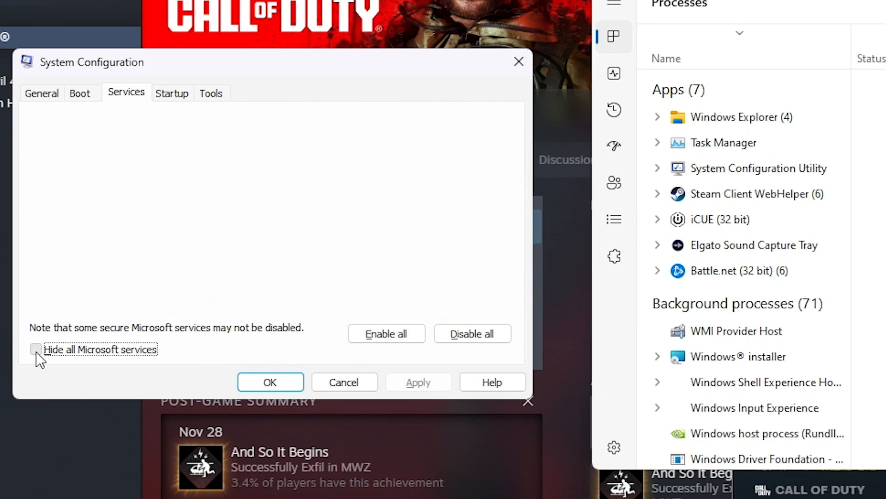
pyautogui.click(35, 350)
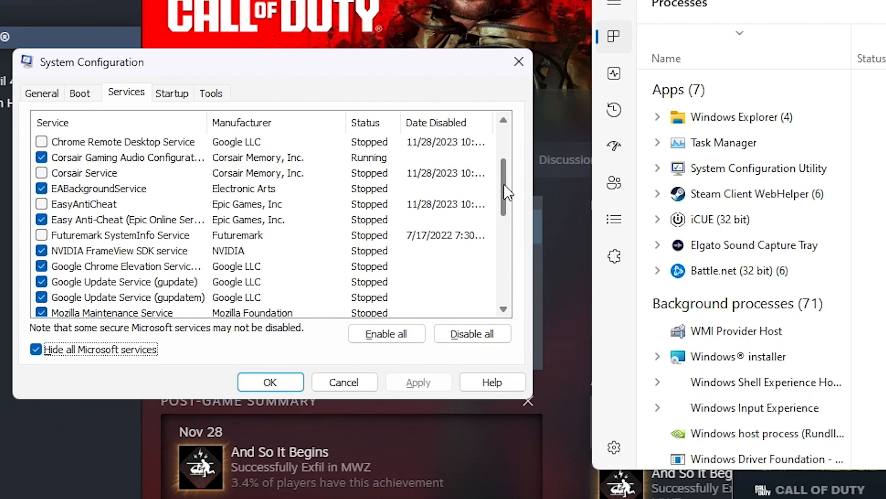
pyautogui.moveTo(60, 219)
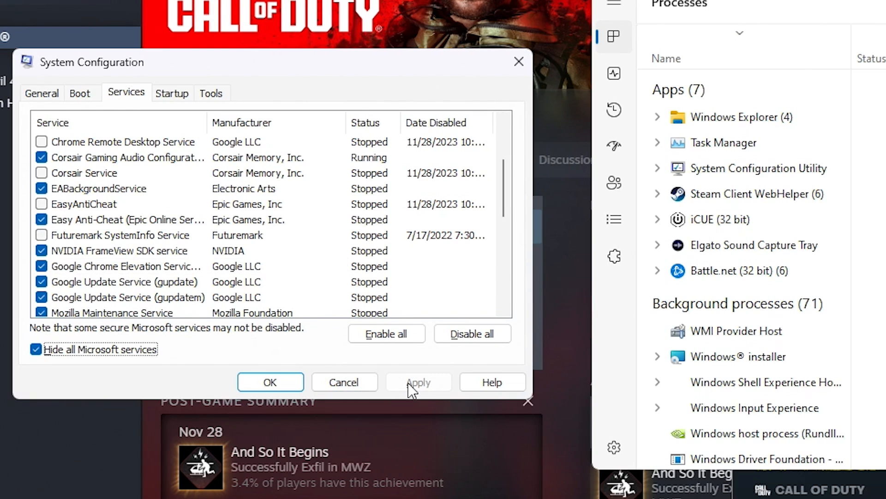
pyautogui.scroll(-3)
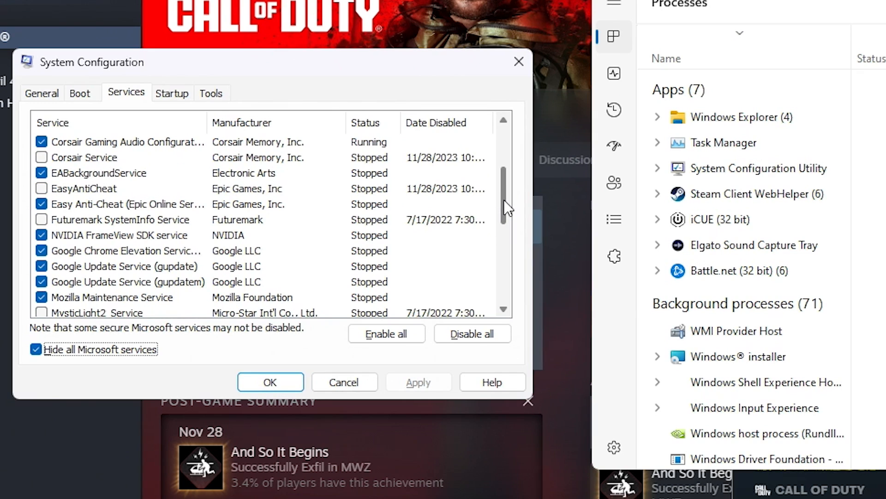
pyautogui.scroll(-3)
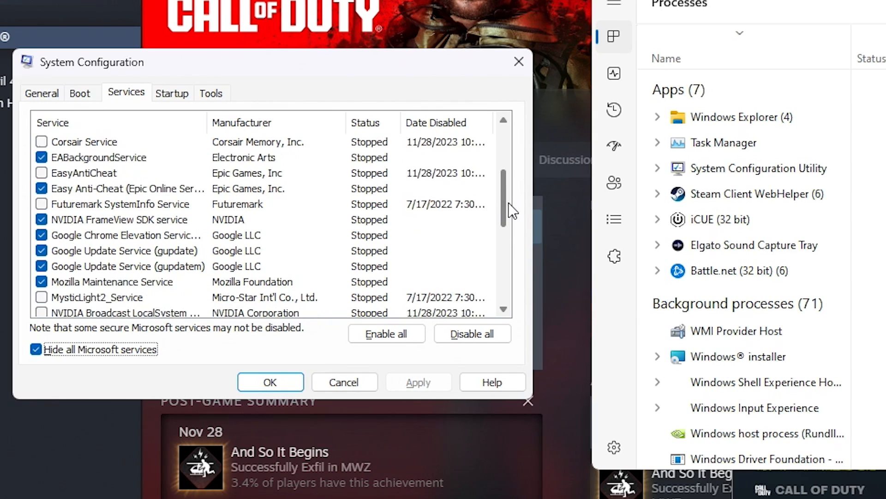
pyautogui.scroll(-3)
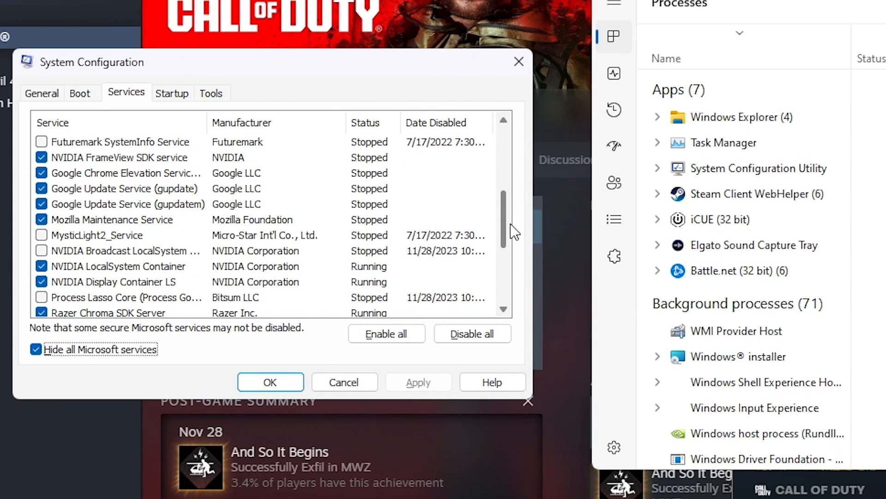
pyautogui.scroll(-3)
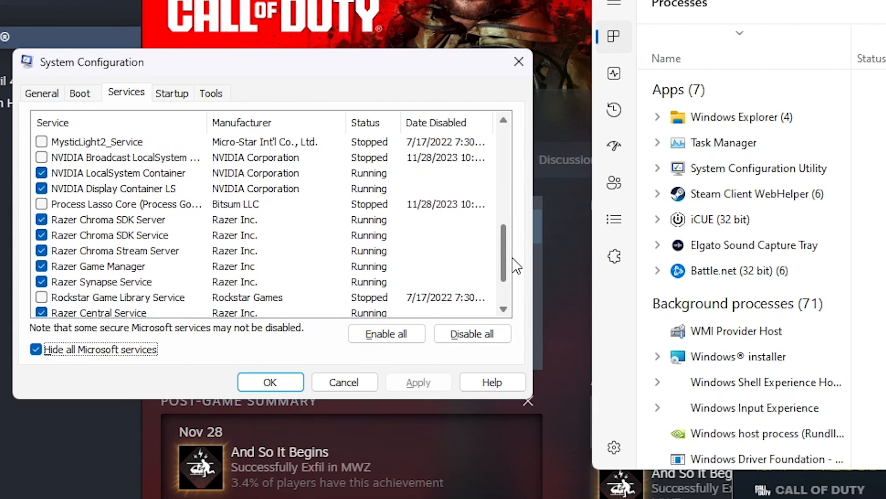
pyautogui.scroll(-3)
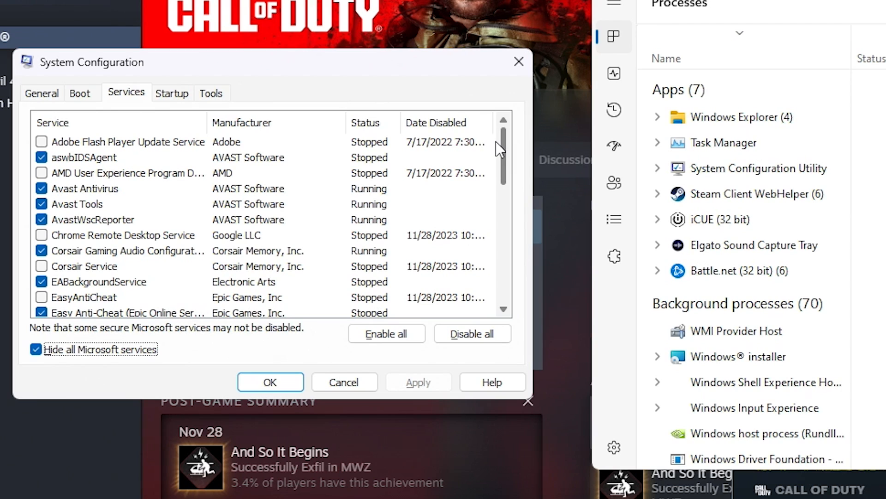
pyautogui.scroll(-3)
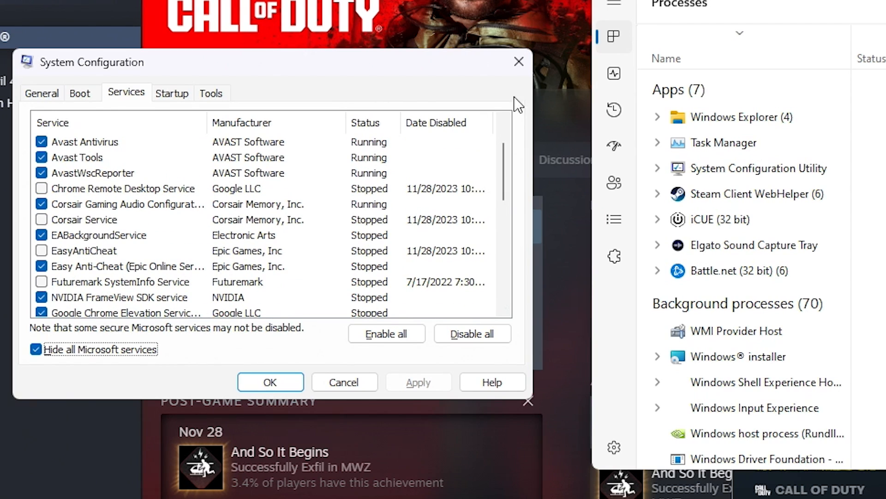
pyautogui.moveTo(399, 394)
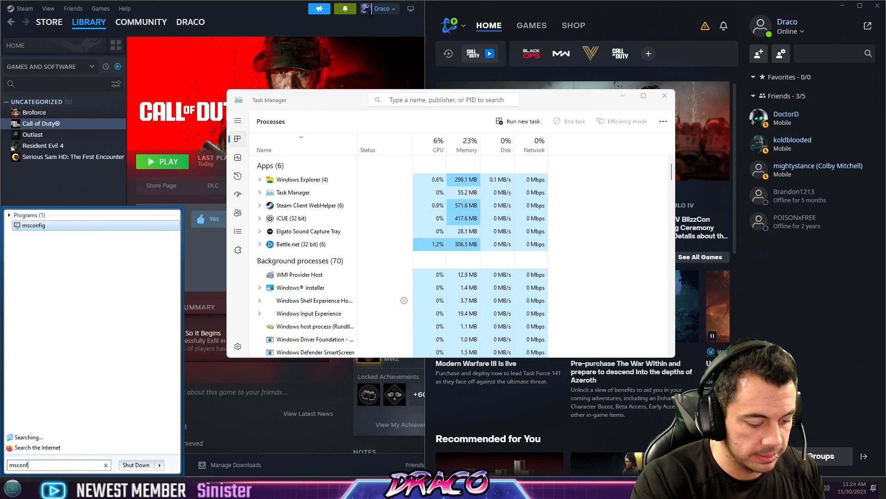
# Reopen System Configuration and jump to Task Manager's Startup apps list.
pyautogui.click(32, 225)
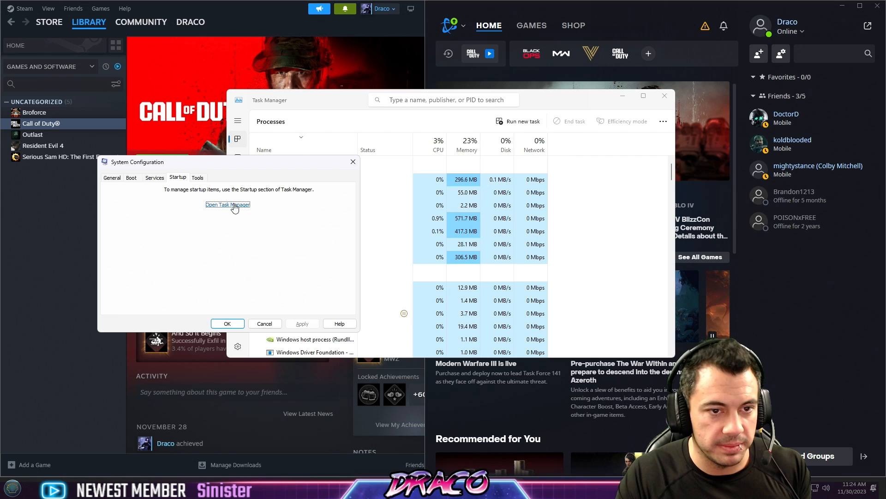
pyautogui.click(228, 204)
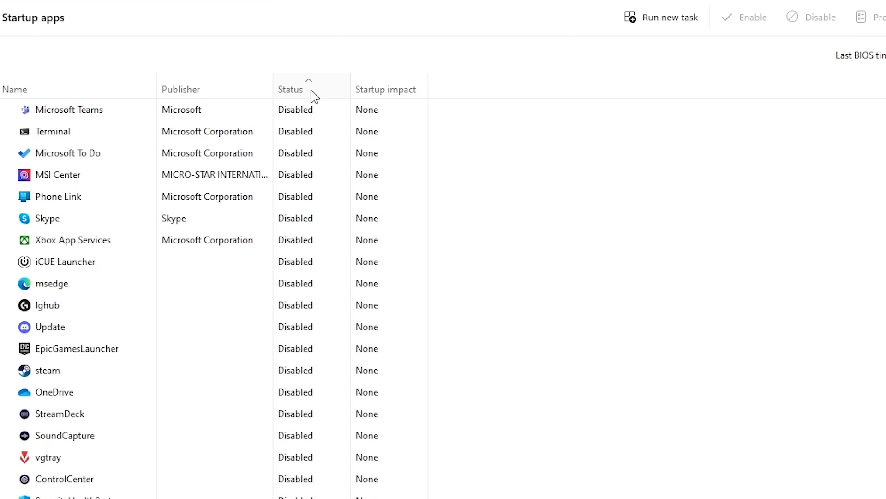
# Sort startup apps by Status so enabled ones like Razer Synapse 3 come first.
pyautogui.click(290, 89)
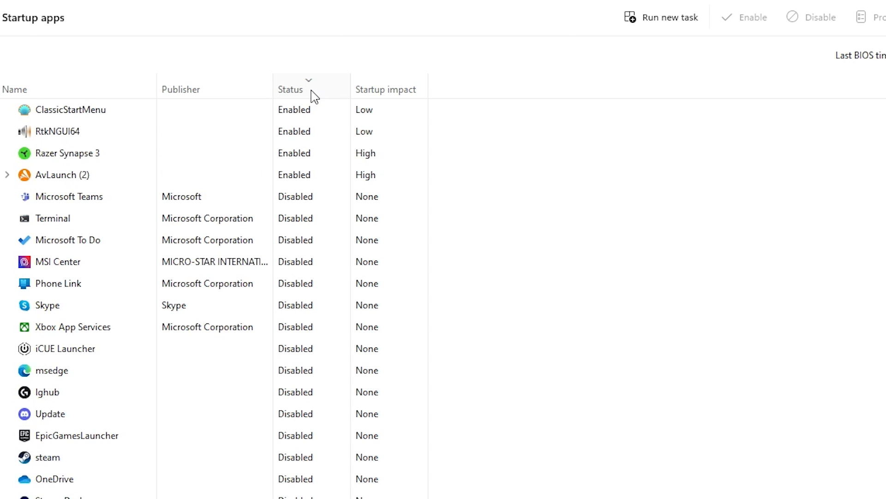
pyautogui.click(290, 88)
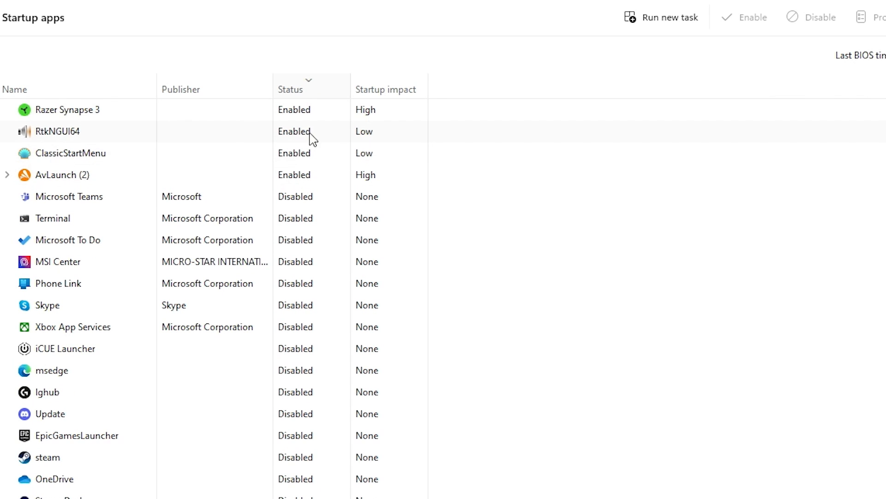
pyautogui.moveTo(94, 159)
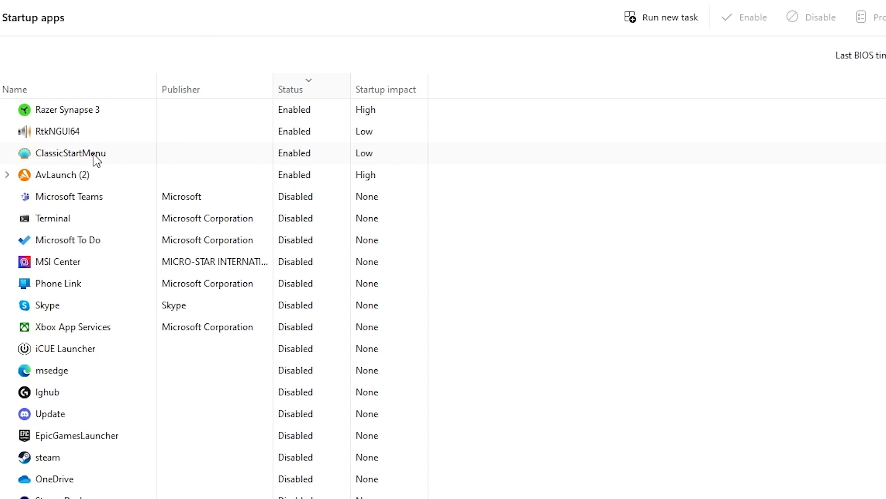
pyautogui.moveTo(101, 139)
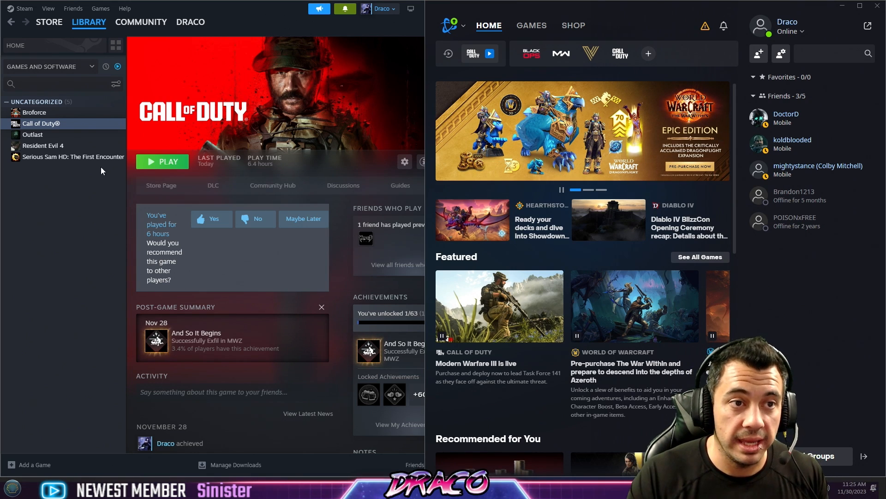
# Verify integrity of Call of Duty's game files from Steam's Installed Files properties.
pyautogui.rightClick(42, 124)
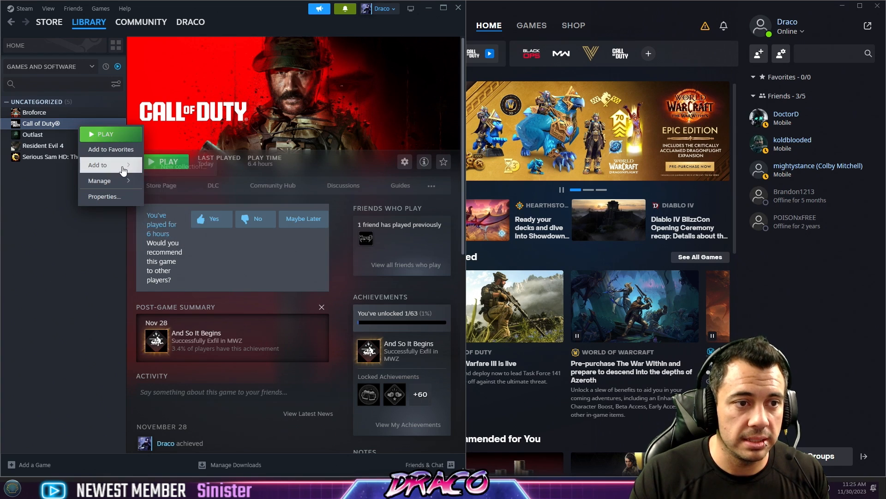
pyautogui.click(100, 180)
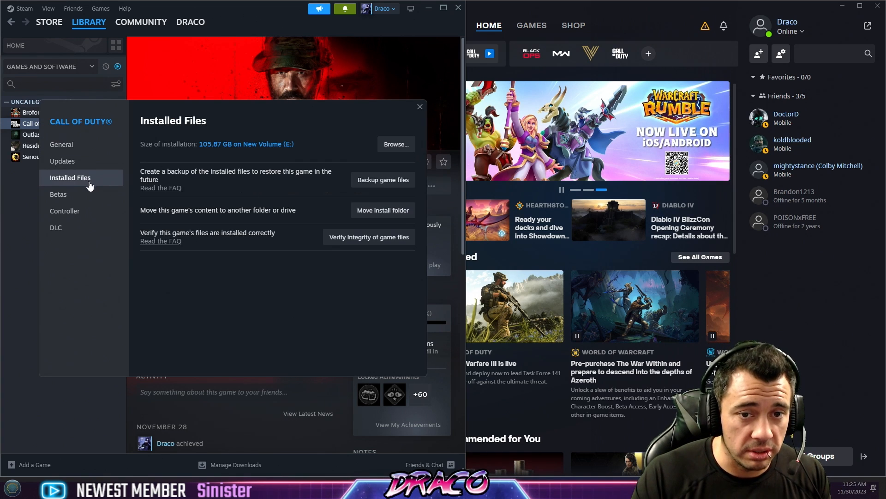
pyautogui.moveTo(370, 244)
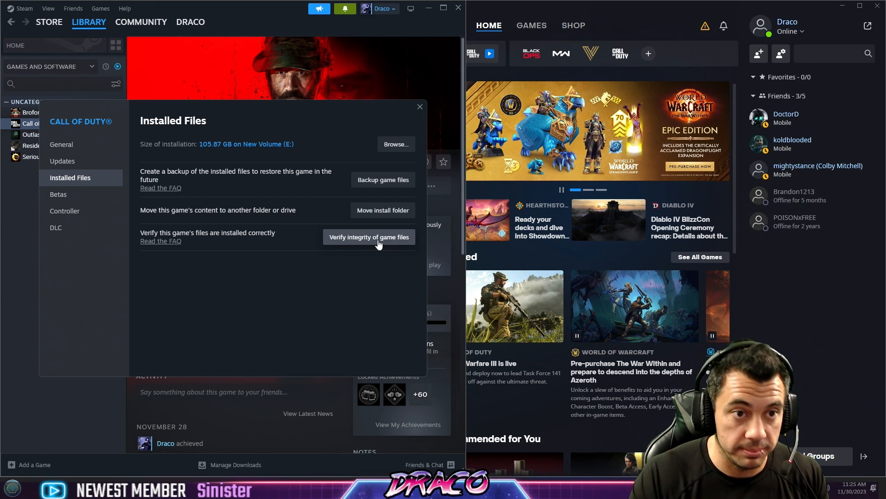
pyautogui.click(419, 106)
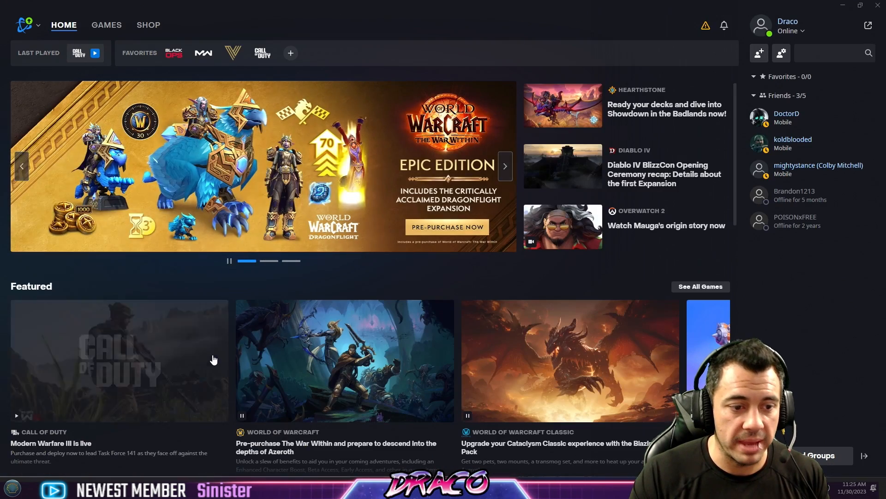
# Run Scan and Repair on Call of Duty from its Battle.net game page.
pyautogui.click(107, 25)
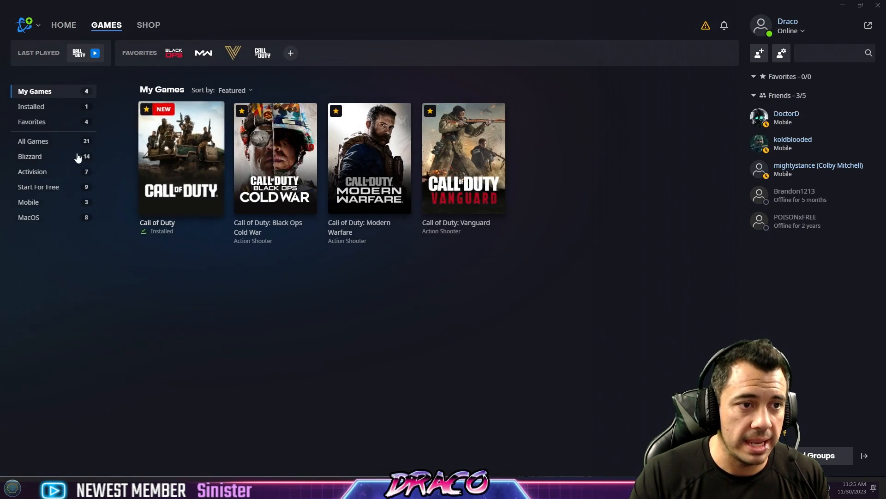
pyautogui.click(262, 53)
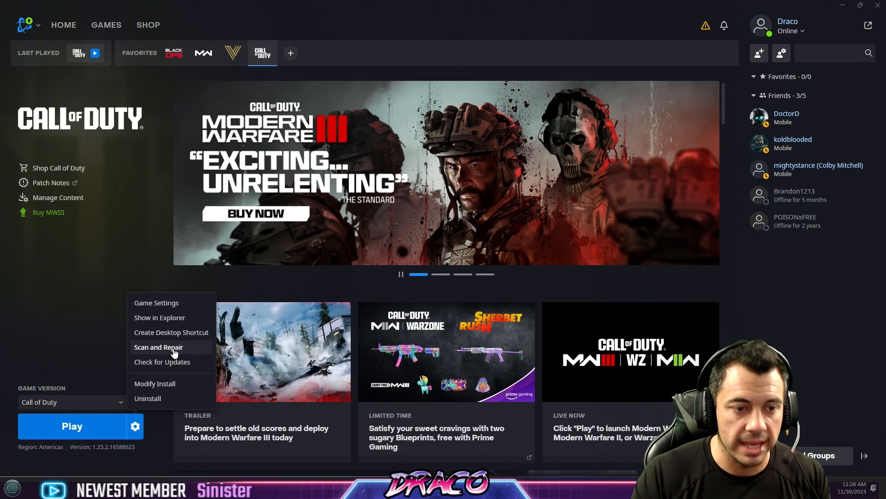
pyautogui.moveTo(177, 330)
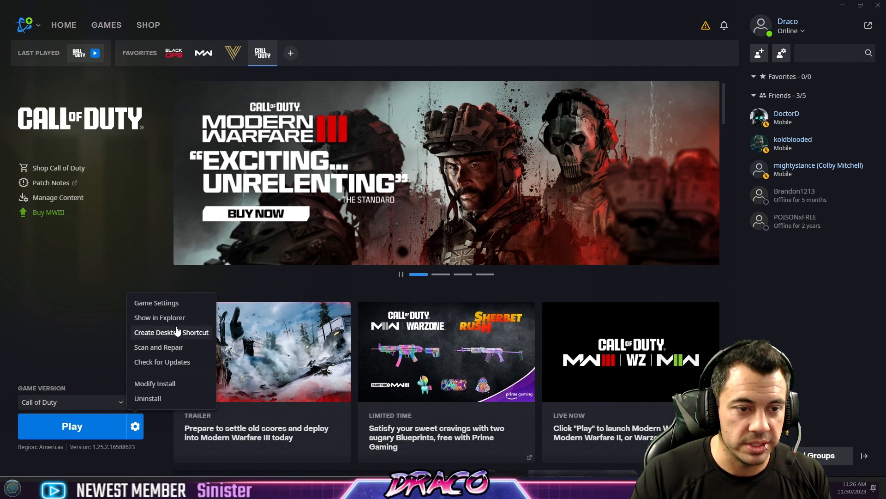
pyautogui.click(159, 317)
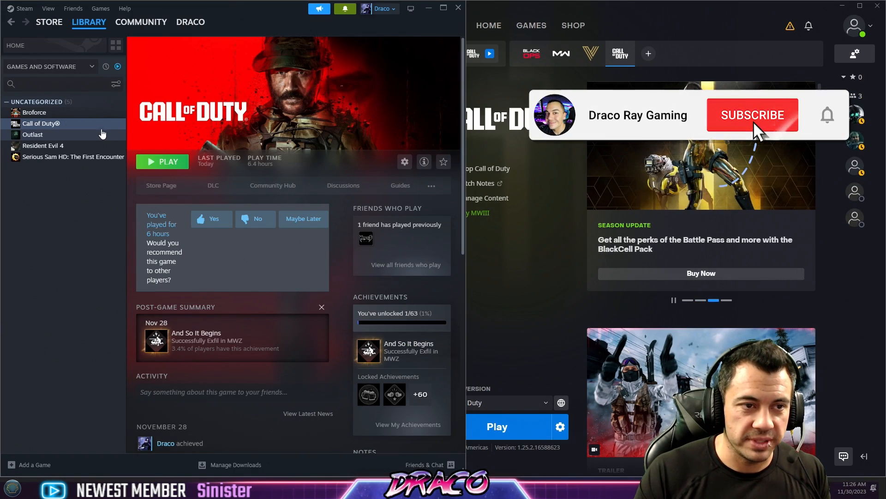
# Open Call of Duty's local install files from Steam.
pyautogui.click(752, 115)
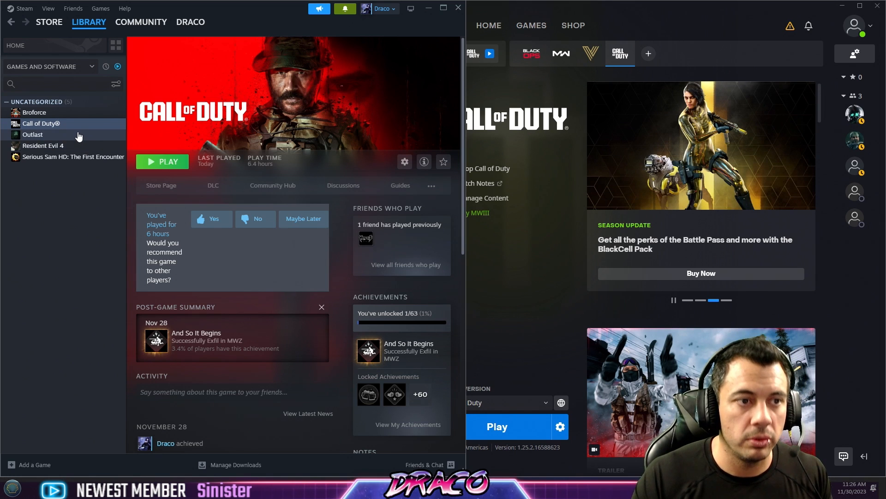
pyautogui.rightClick(41, 123)
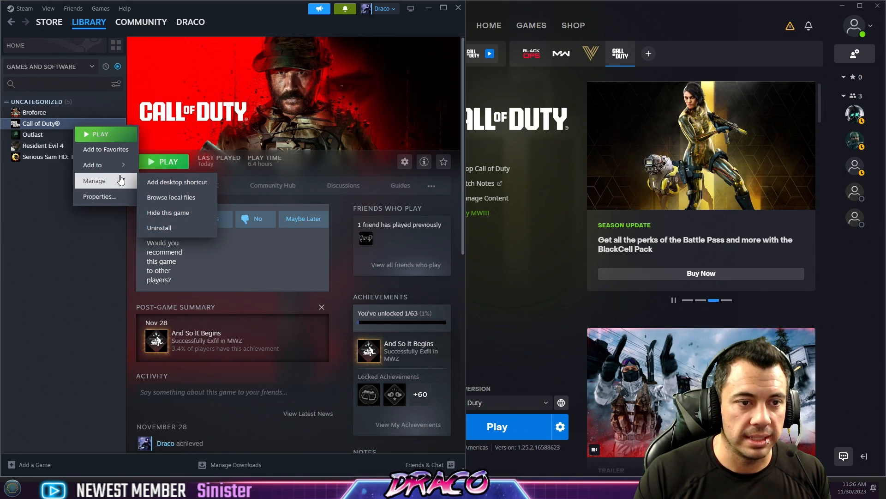
pyautogui.click(170, 197)
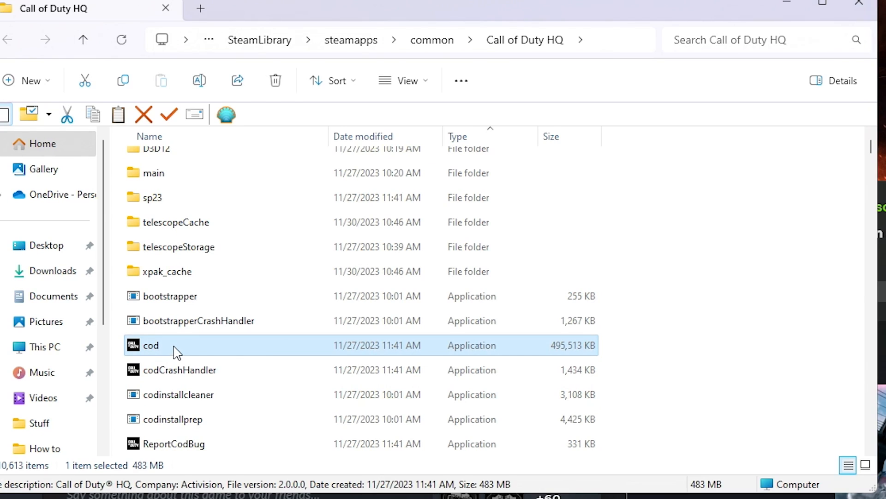
pyautogui.moveTo(202, 351)
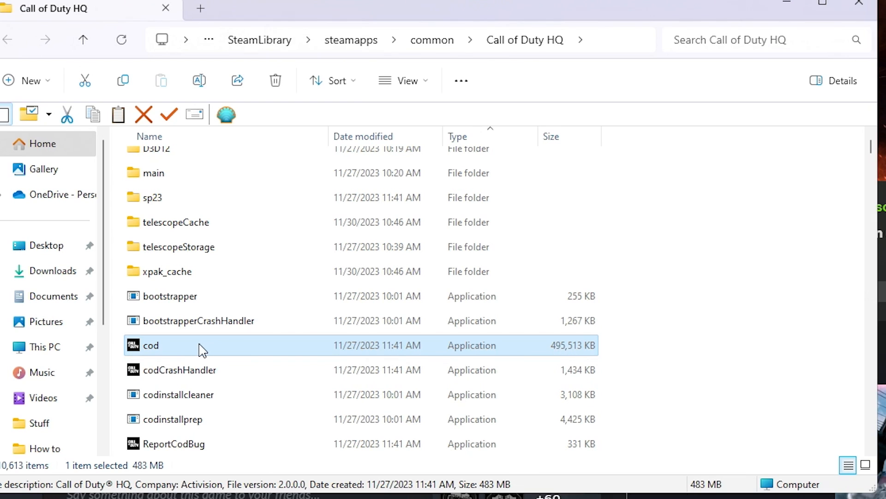
# Set cod.exe to run as administrator with fullscreen optimizations disabled.
pyautogui.rightClick(150, 345)
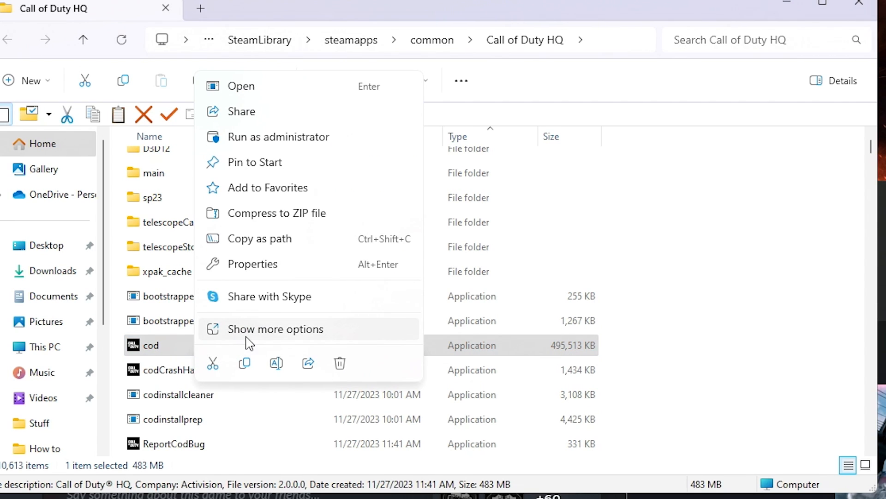
pyautogui.click(252, 264)
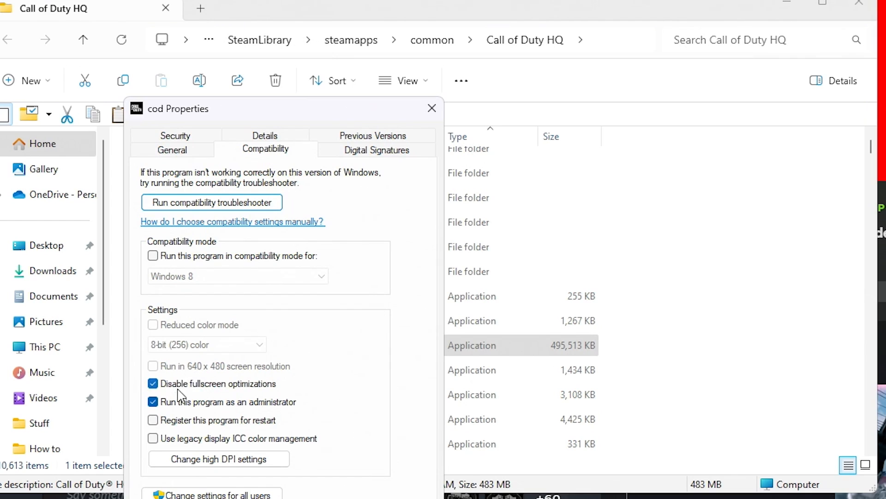
pyautogui.moveTo(247, 395)
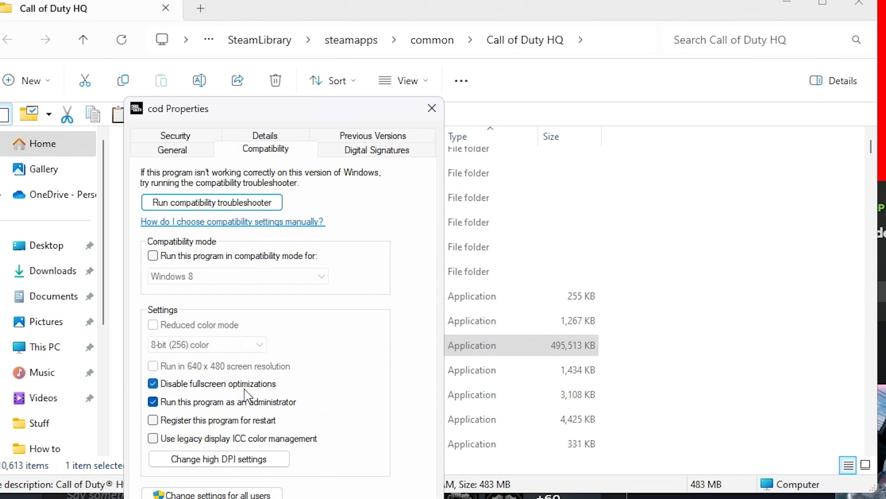
pyautogui.moveTo(271, 411)
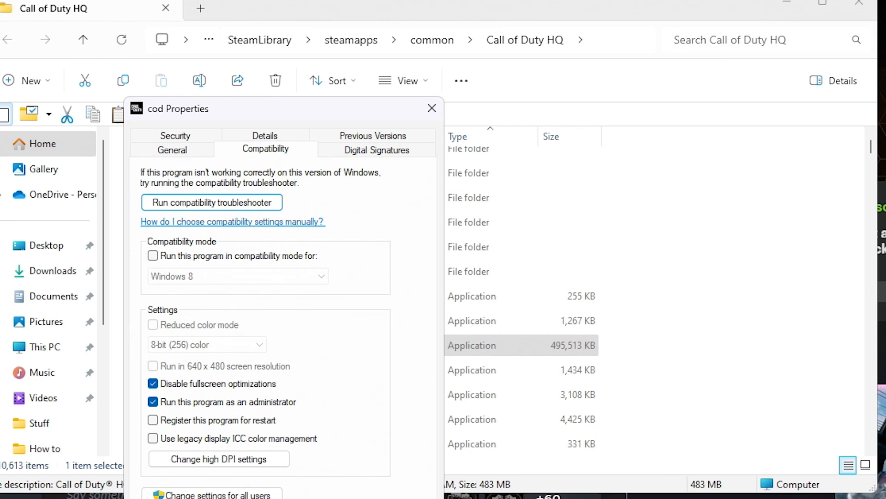
pyautogui.click(432, 108)
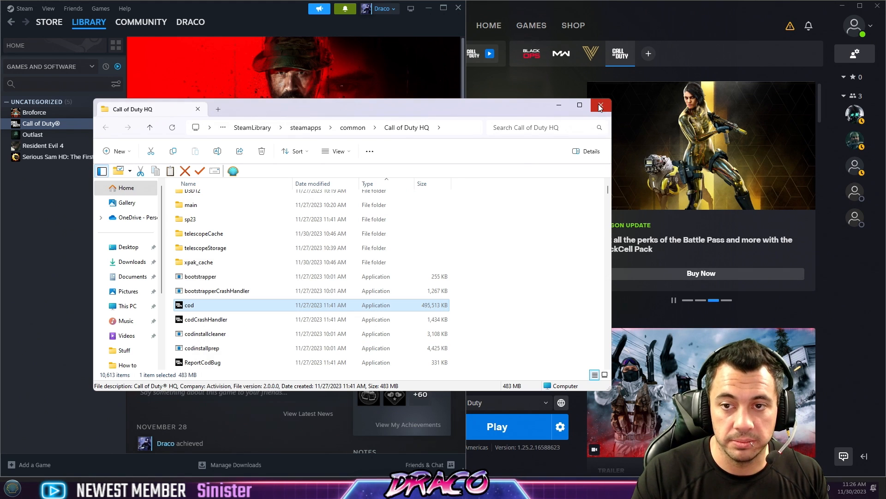
# Reopen the install folder from Battle.net and confirm the Call of Duty Launcher's admin and fullscreen settings.
pyautogui.click(601, 105)
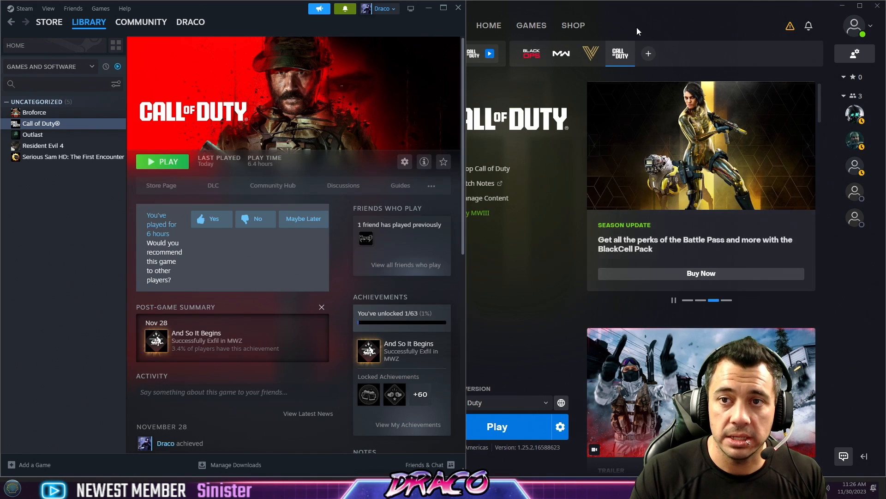
pyautogui.click(560, 427)
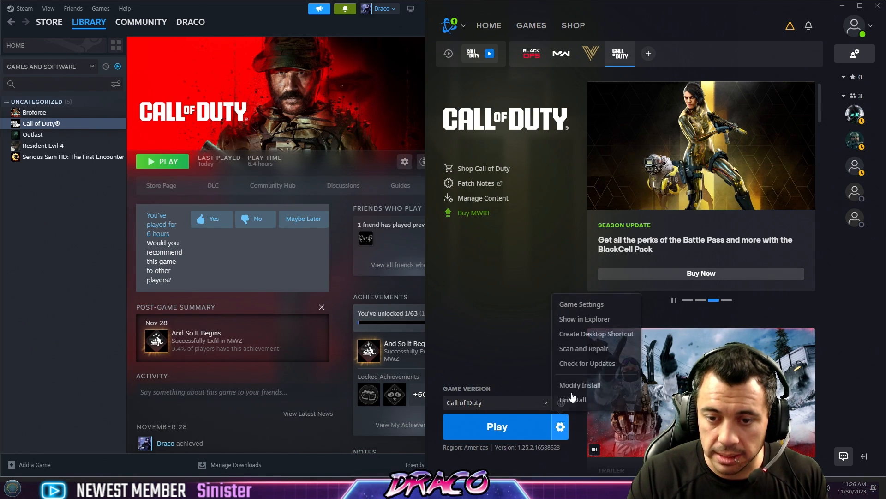
pyautogui.moveTo(602, 319)
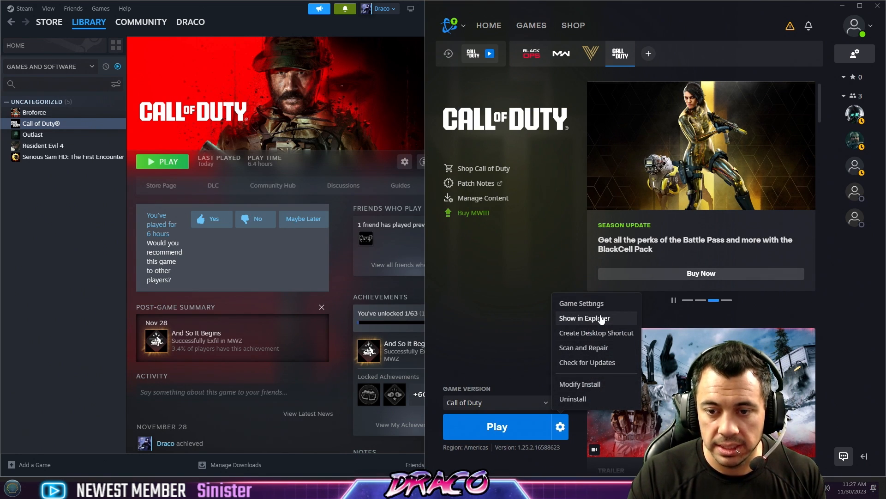
pyautogui.click(585, 318)
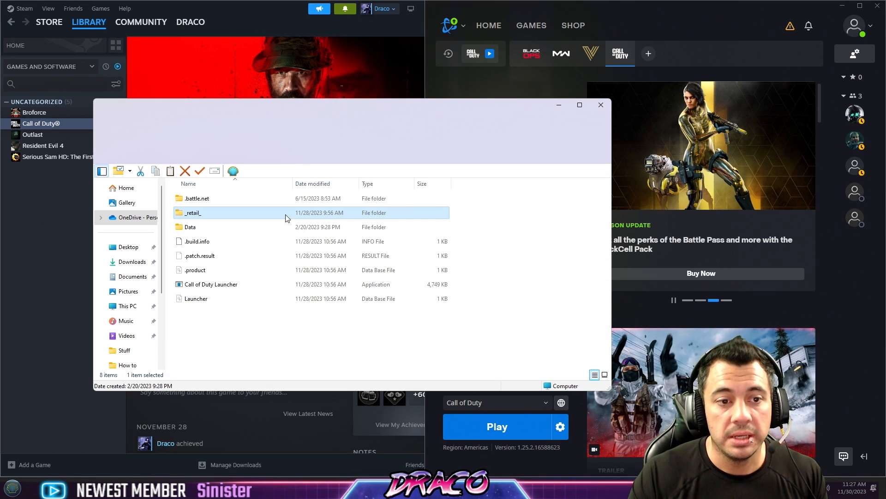
pyautogui.rightClick(211, 284)
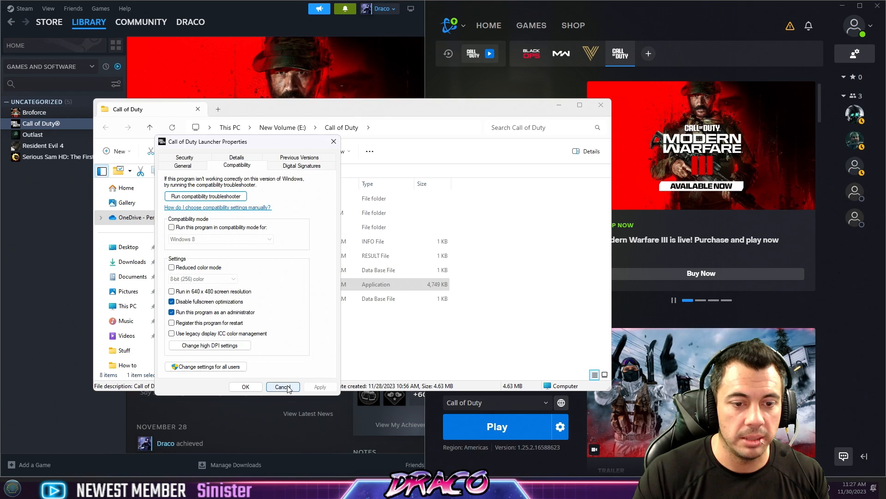
pyautogui.click(282, 386)
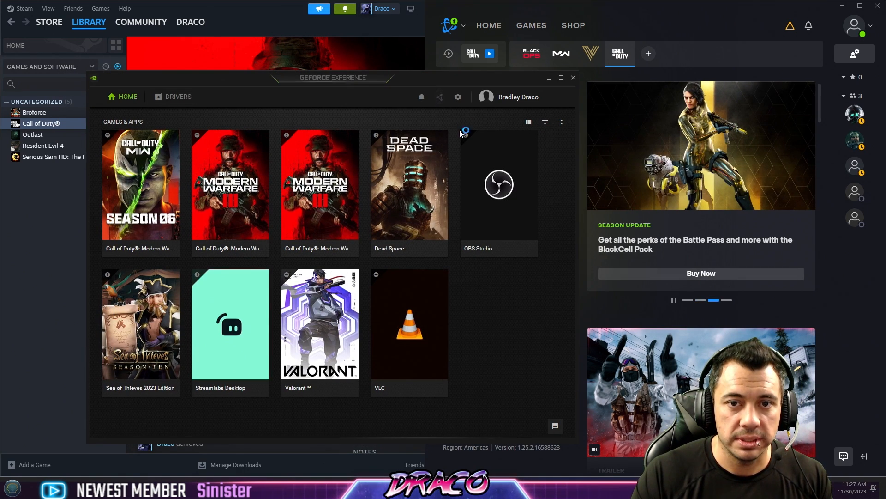
# Toggle off the In-Game Overlay in GeForce Experience settings, then minimize the app.
pyautogui.click(457, 97)
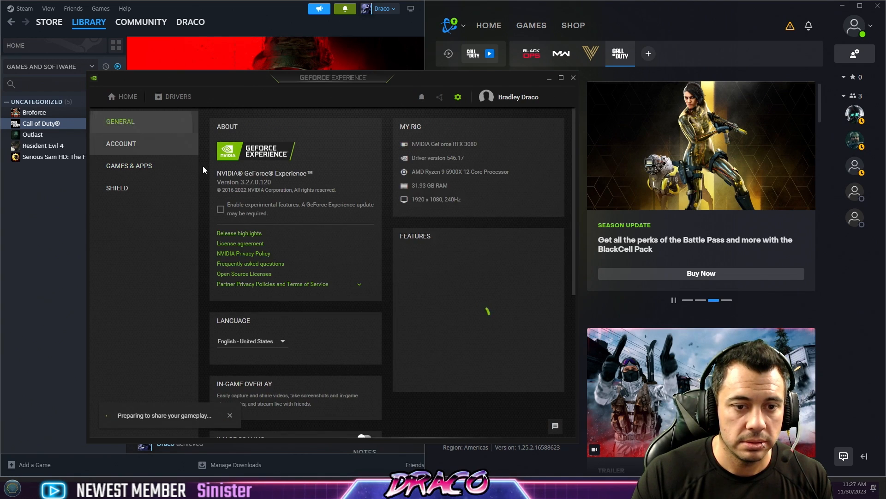
pyautogui.press('Alt+z')
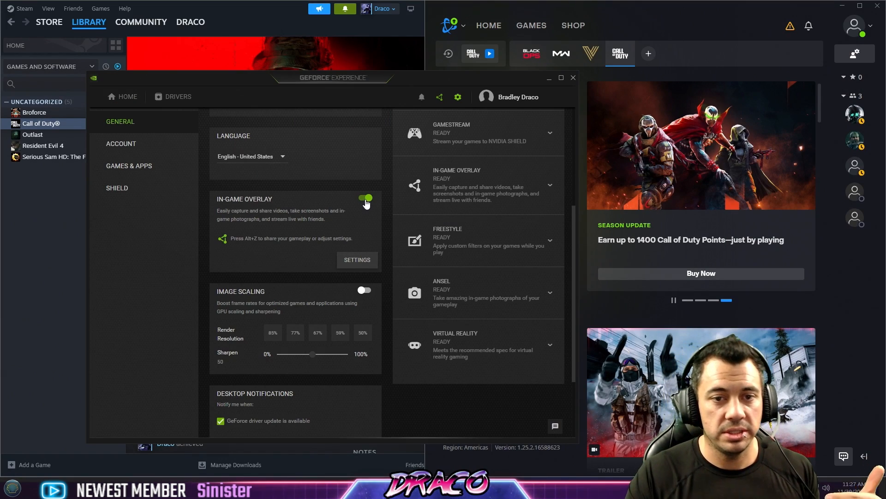
pyautogui.click(365, 198)
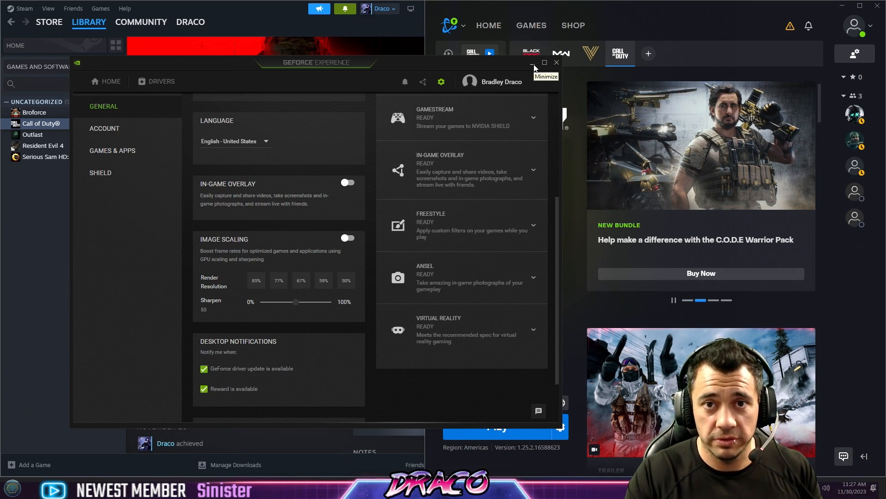
pyautogui.click(532, 62)
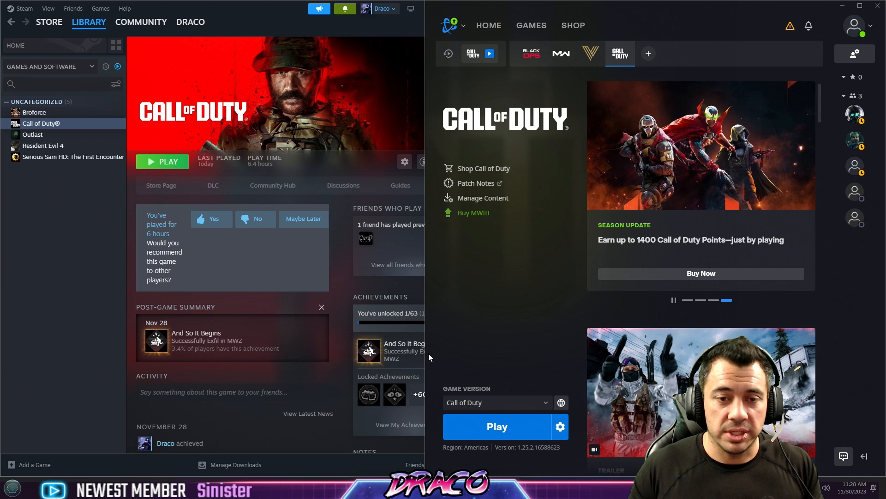
pyautogui.moveTo(385, 411)
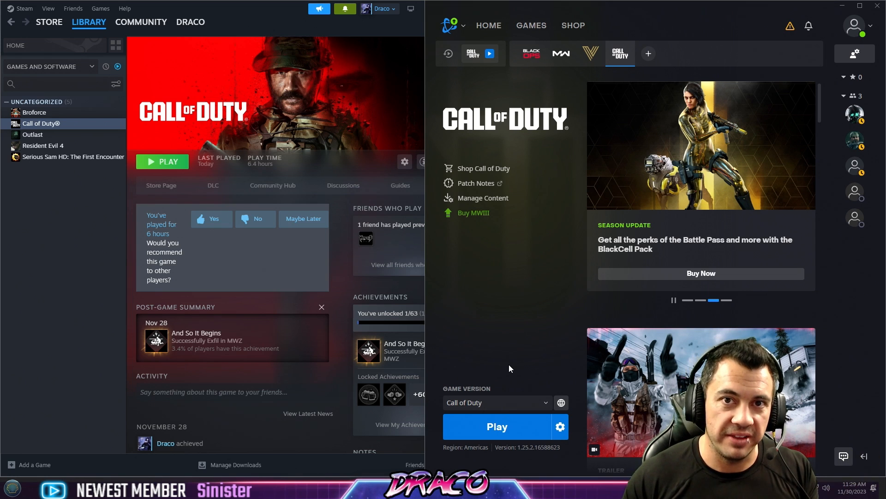
pyautogui.moveTo(520, 349)
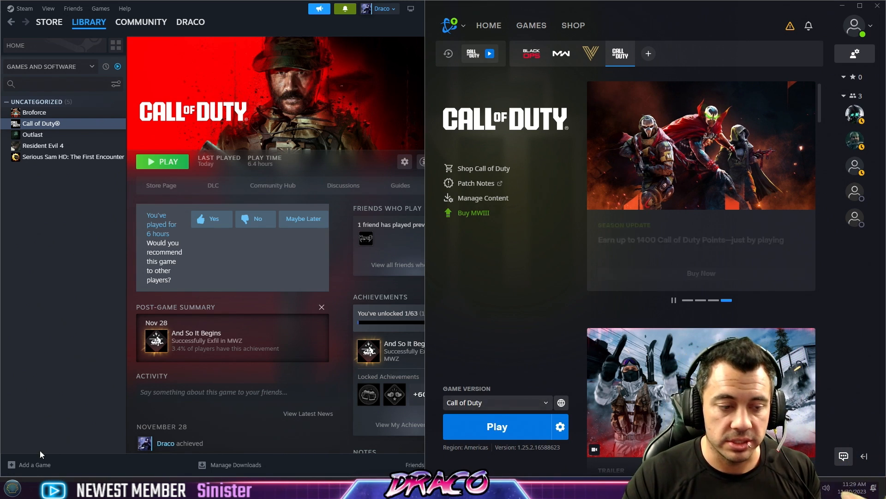
# Browse Documents > Call of Duty and its players folder, then right-click the Call of Duty folder.
pyautogui.click(11, 487)
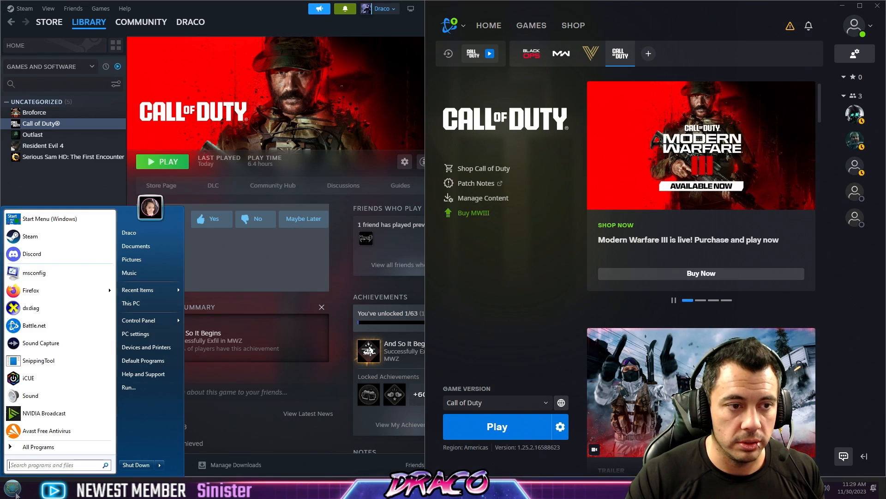
pyautogui.click(130, 303)
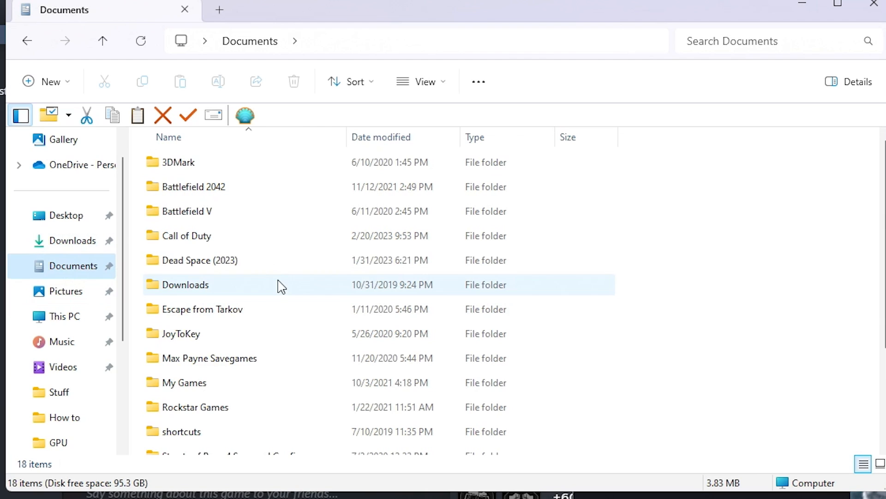
pyautogui.doubleClick(187, 236)
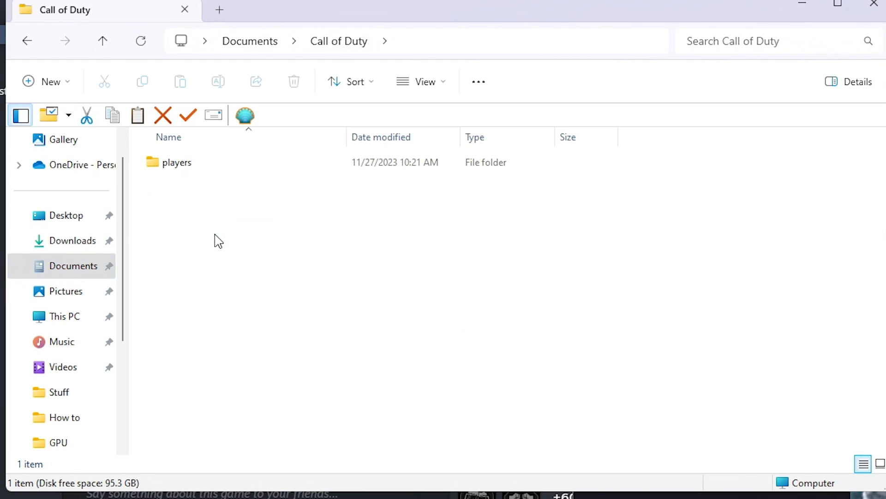
pyautogui.doubleClick(177, 162)
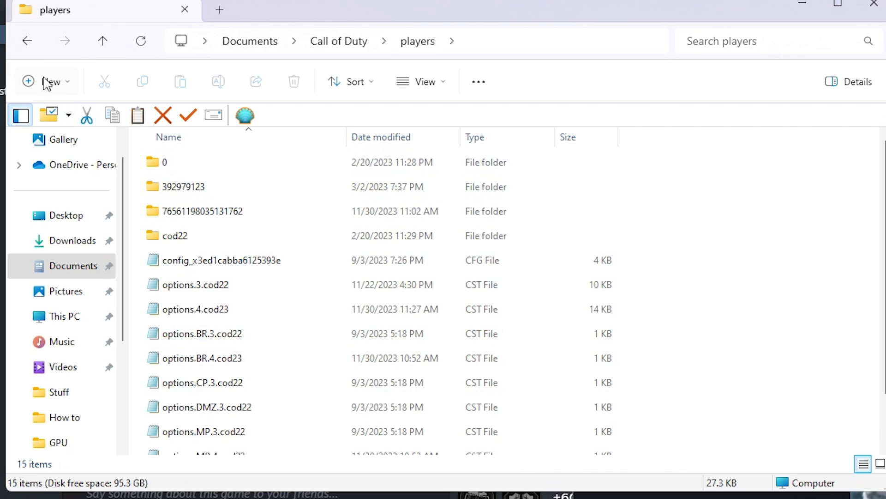
pyautogui.moveTo(27, 41)
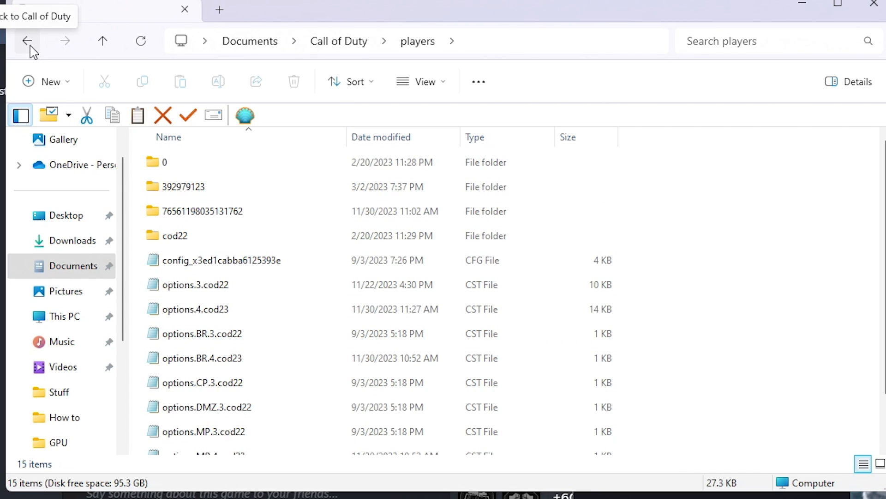
pyautogui.click(28, 41)
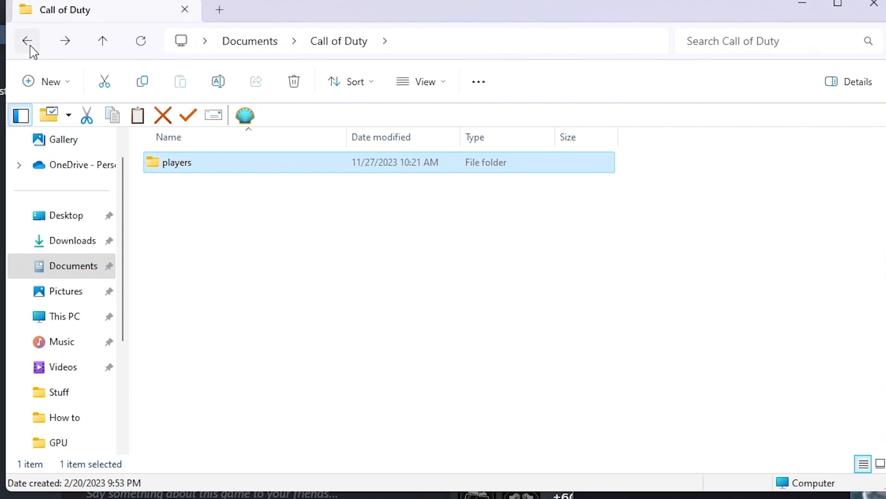
pyautogui.click(26, 42)
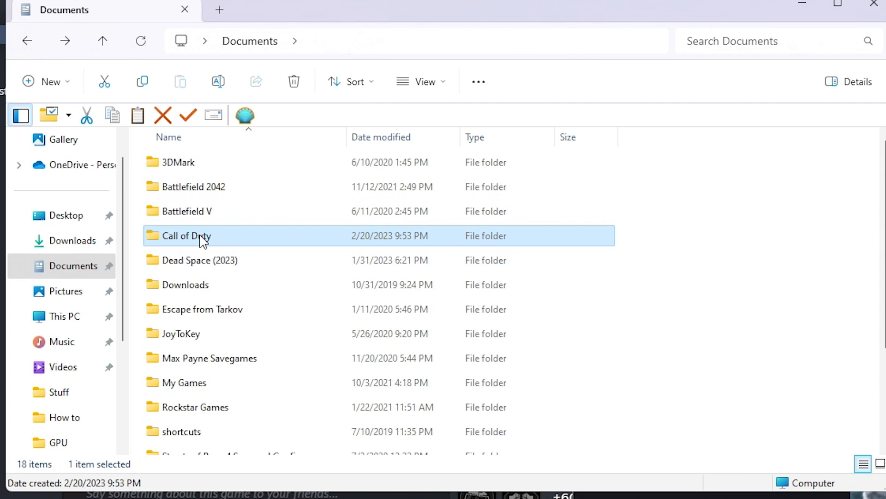
pyautogui.moveTo(210, 250)
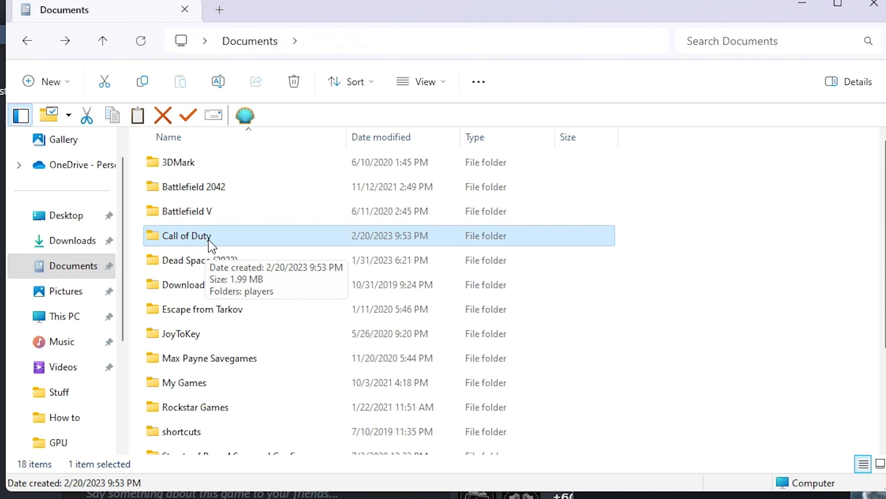
pyautogui.moveTo(196, 242)
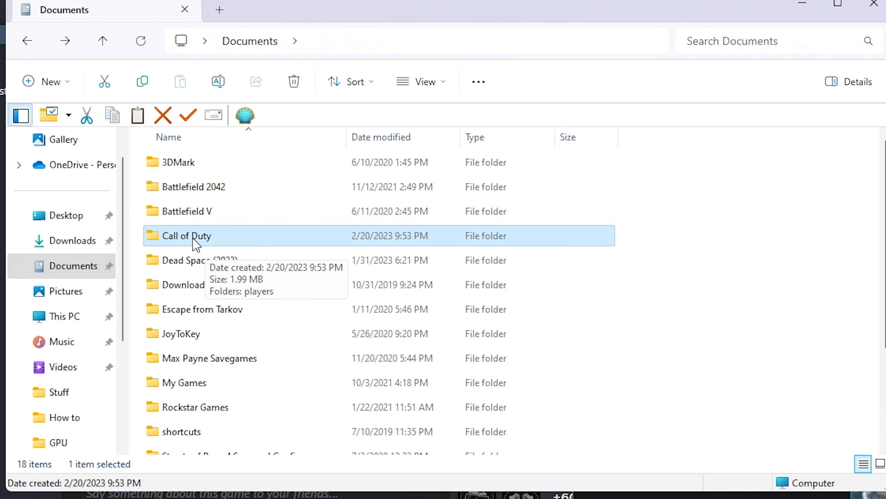
pyautogui.rightClick(187, 236)
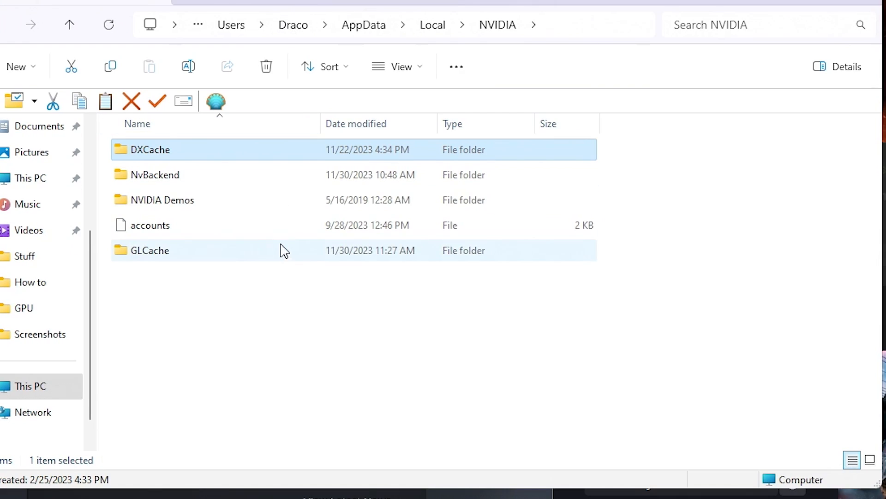
pyautogui.moveTo(263, 14)
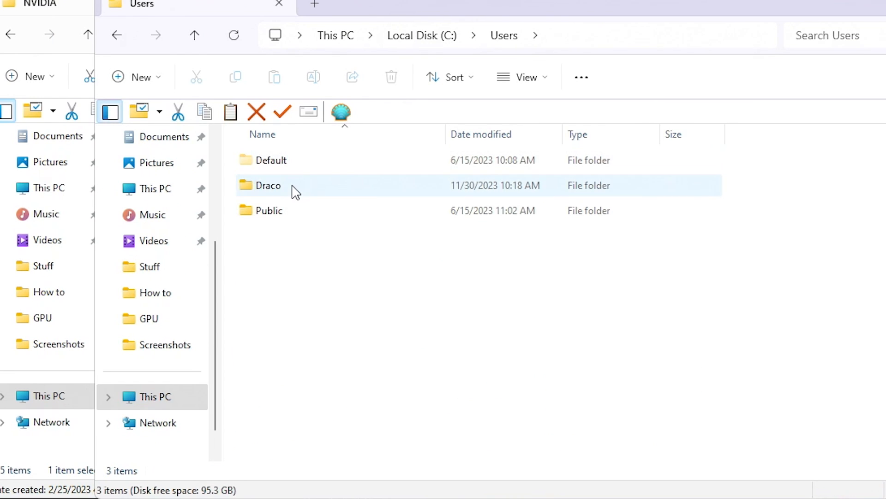
# Browse from the user profile folder into the AppData Local folder list.
pyautogui.doubleClick(268, 185)
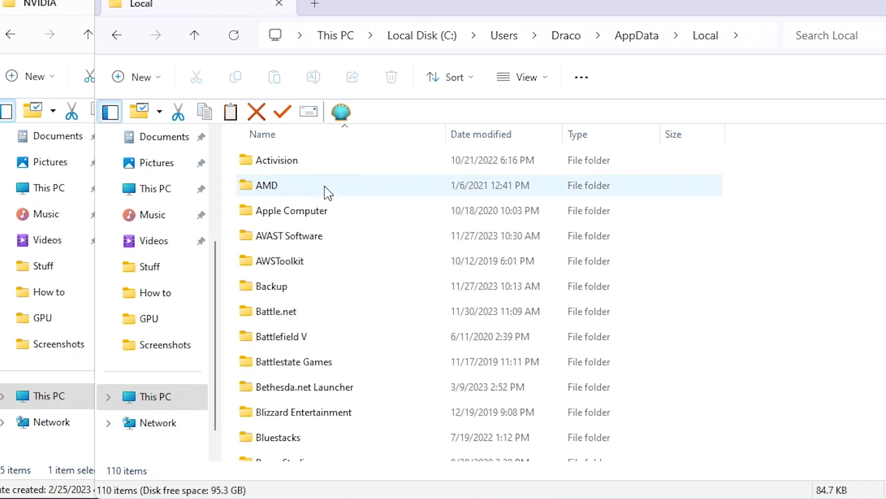
pyautogui.scroll(-3)
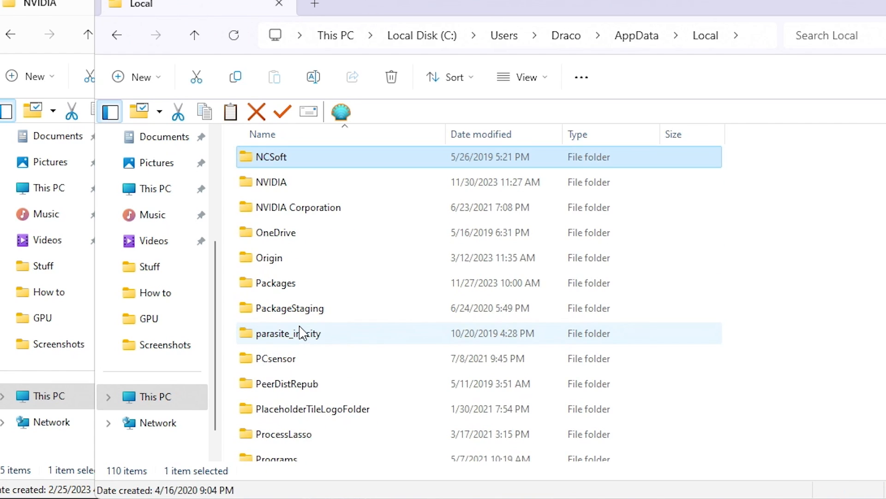
pyautogui.doubleClick(272, 182)
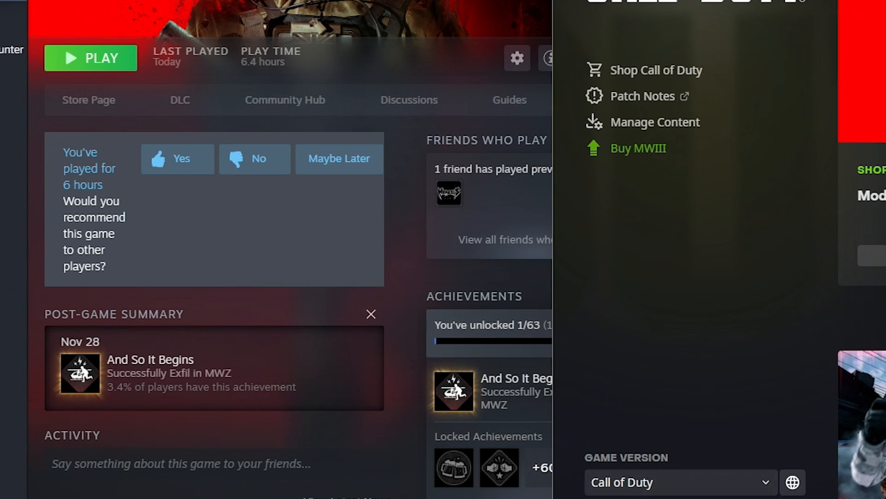
# Show the game's install folder from Battle.net and edit the path toward E:\SteamLibrary\steamapps\common\Call of Duty HQ.
pyautogui.click(517, 57)
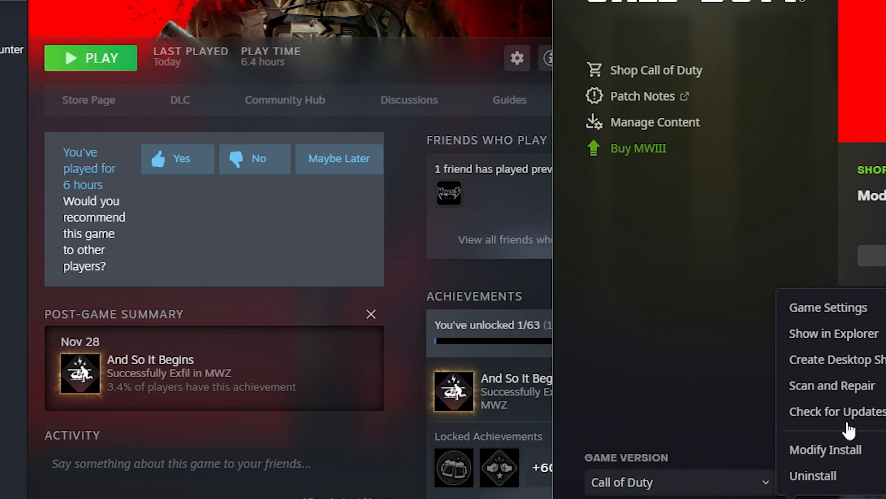
pyautogui.click(833, 334)
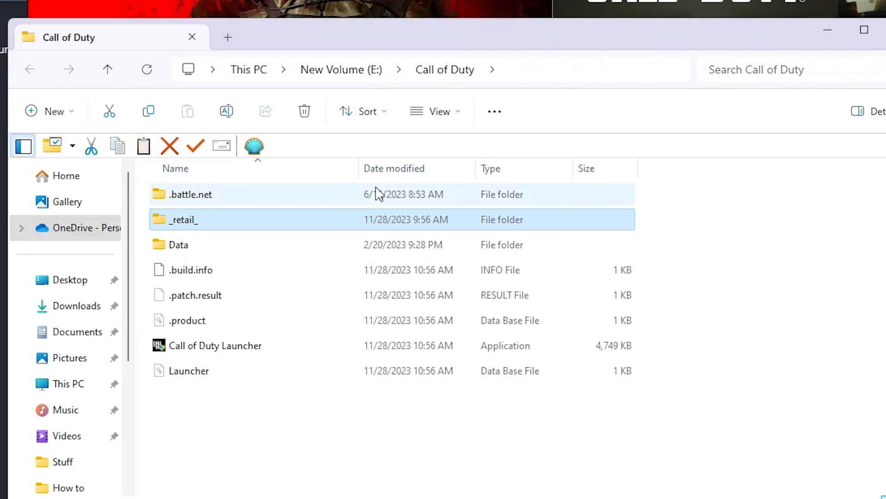
pyautogui.click(326, 59)
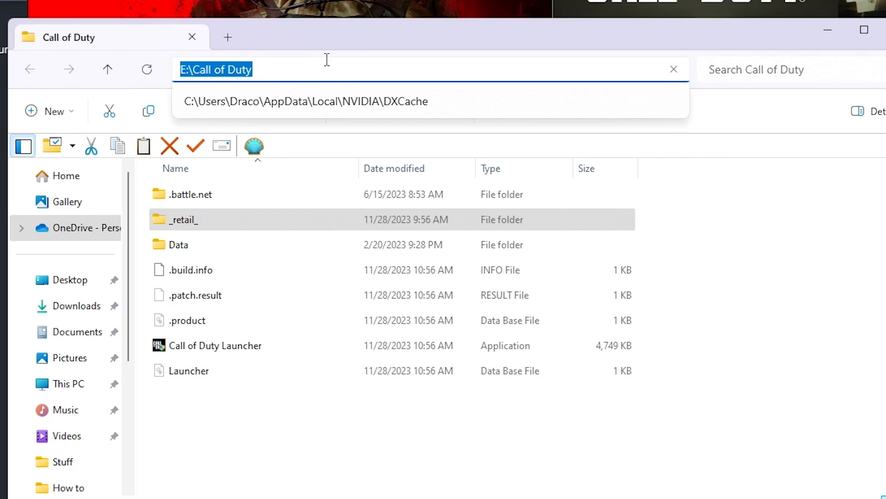
pyautogui.moveTo(360, 69)
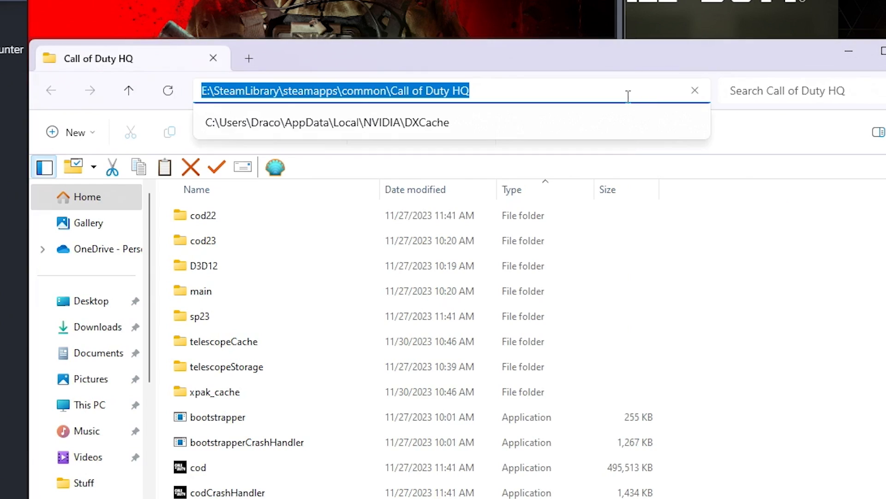
pyautogui.moveTo(364, 108)
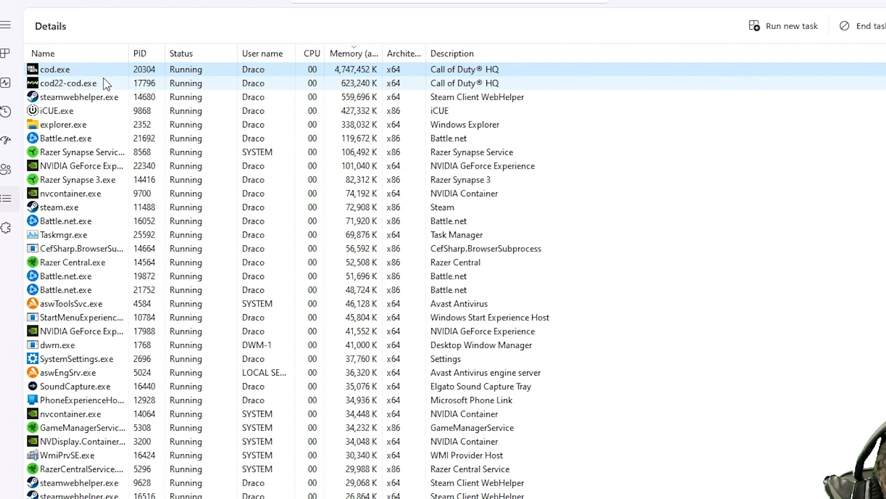
# Select cod.exe on the Details tab and open its context menu.
pyautogui.click(57, 70)
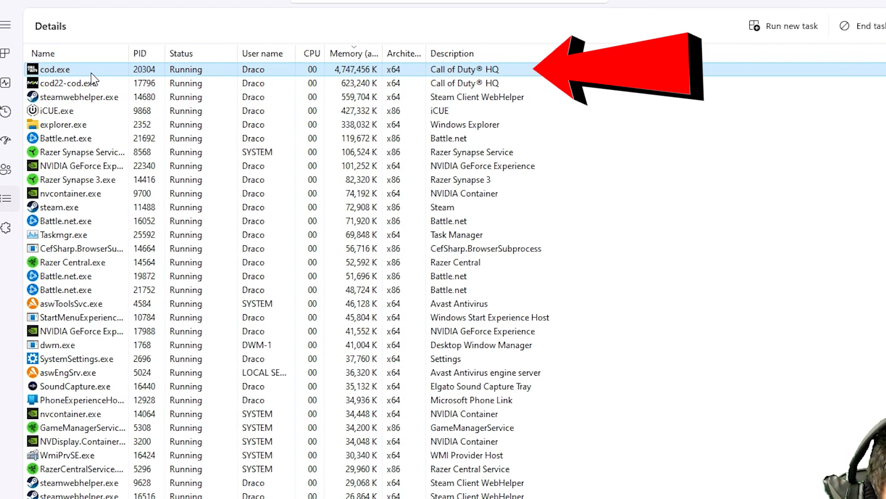
pyautogui.rightClick(51, 69)
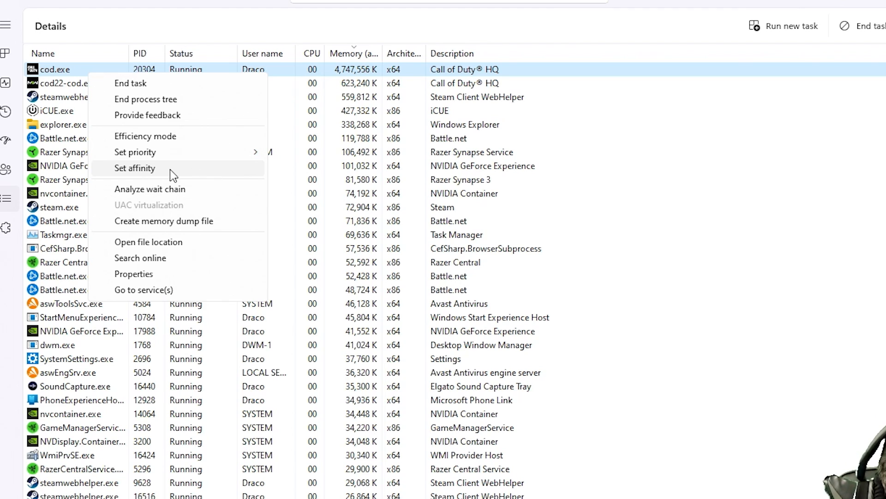
# Check cod.exe's processor affinity without changes, then set its priority to High.
pyautogui.click(134, 168)
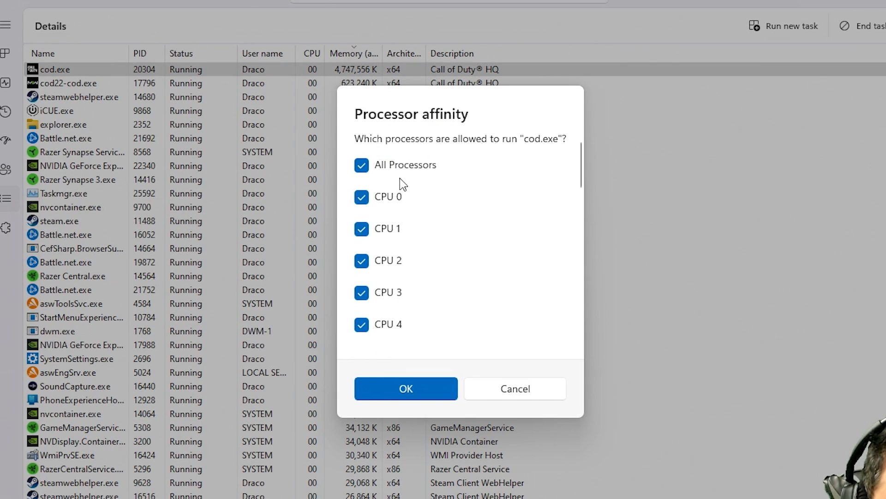
pyautogui.moveTo(417, 95)
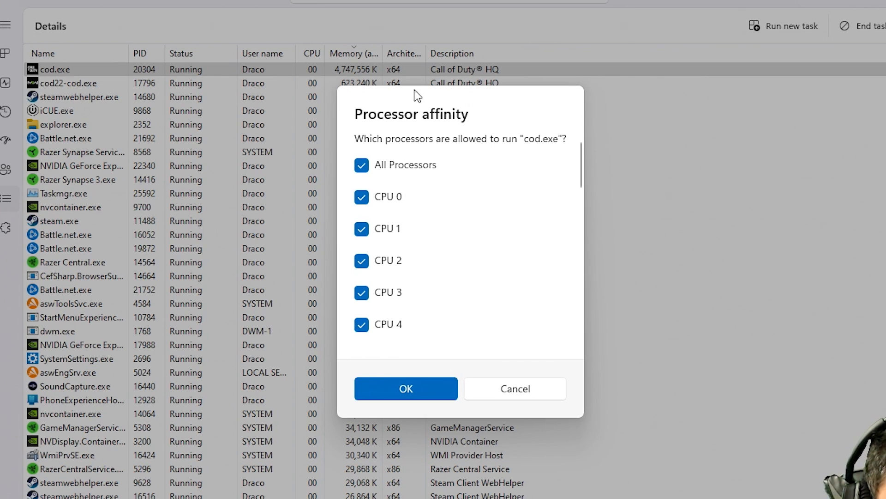
pyautogui.scroll(-3)
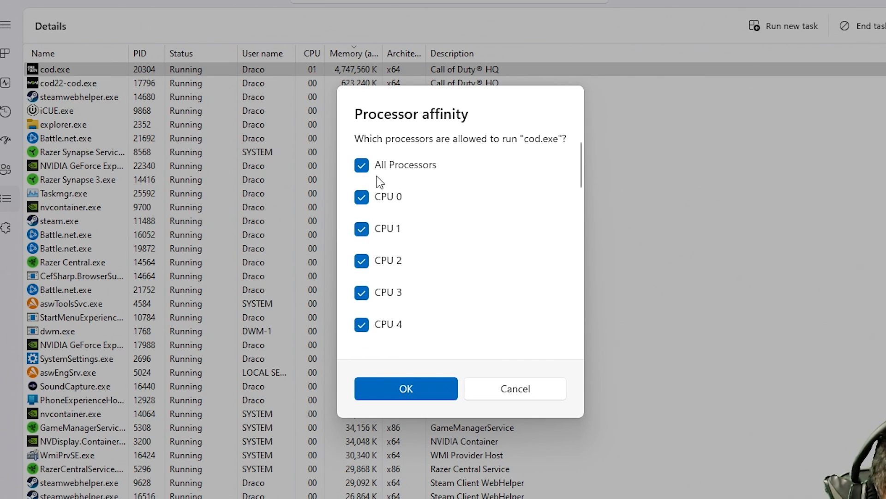
pyautogui.moveTo(565, 25)
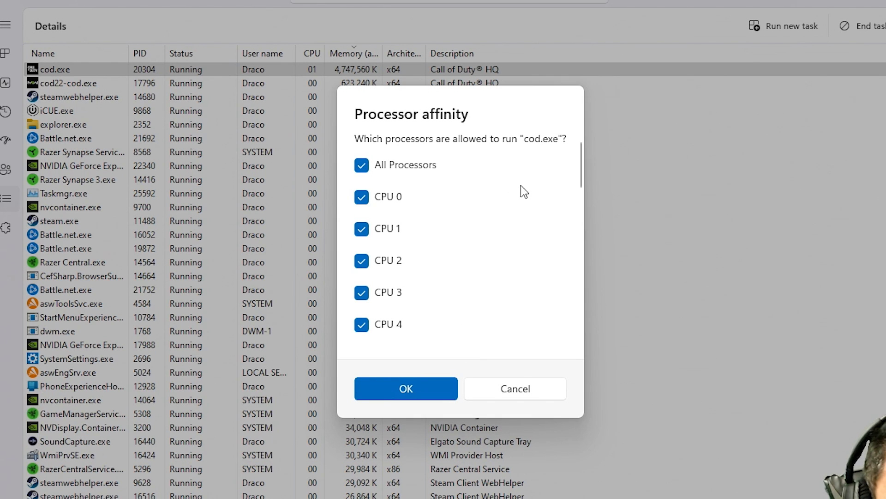
pyautogui.moveTo(475, 275)
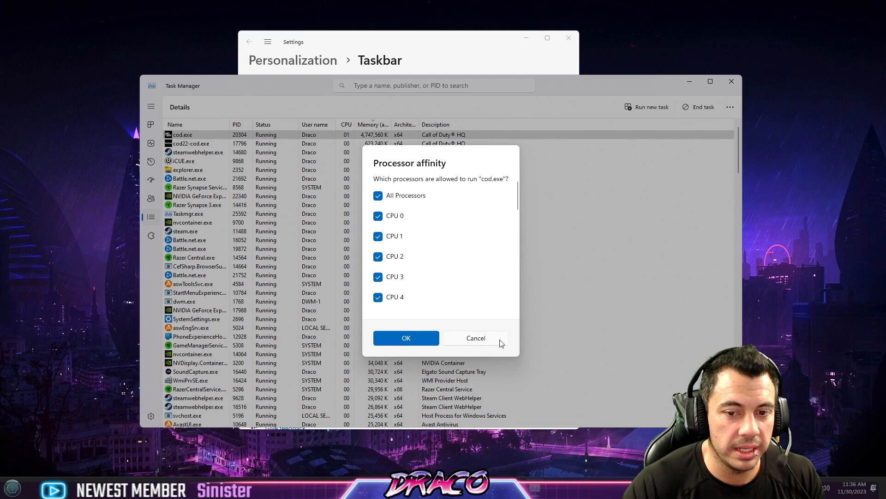
pyautogui.click(476, 338)
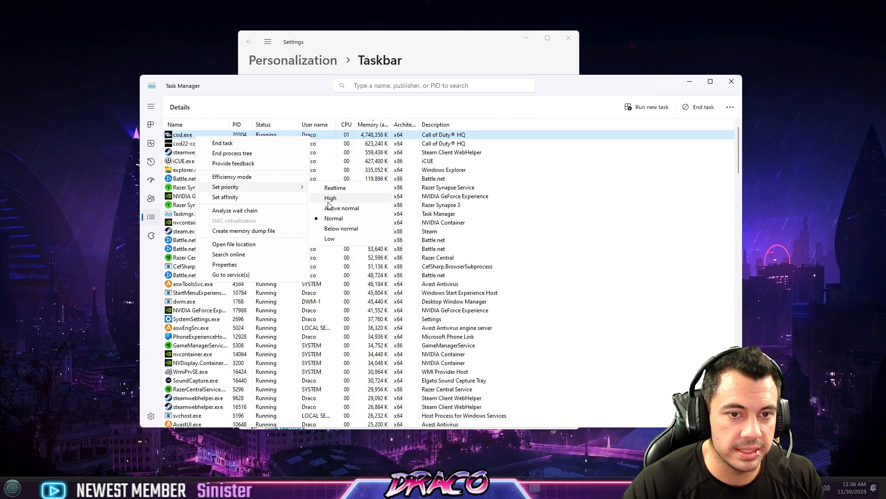
pyautogui.click(330, 198)
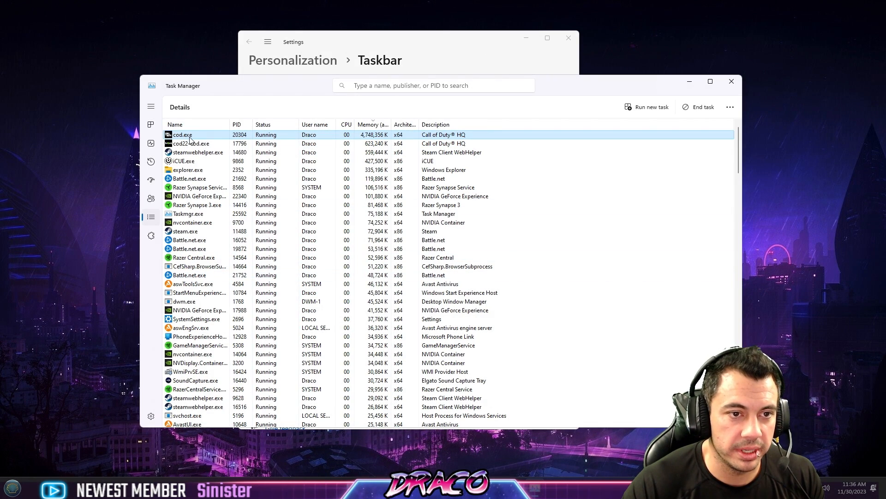